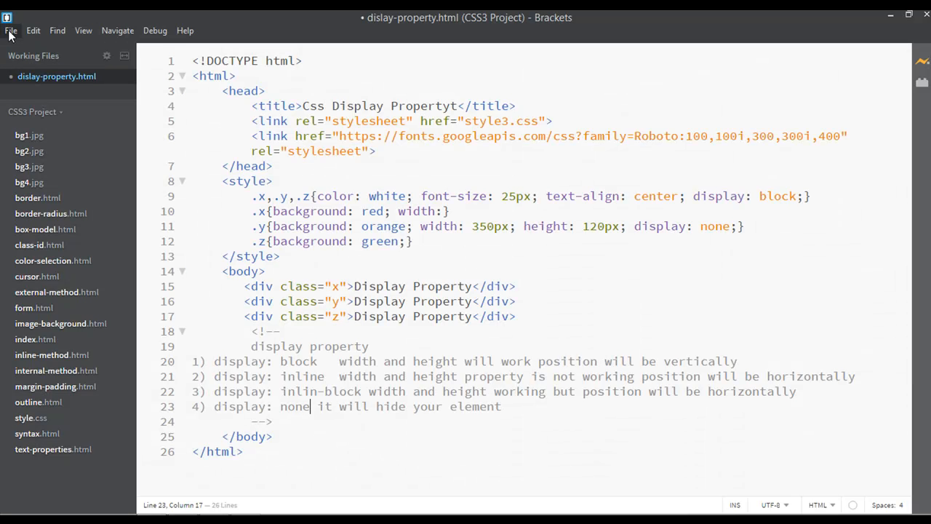
# Step: Use Save As to store the current page as visibility.html
pyautogui.click(11, 31)
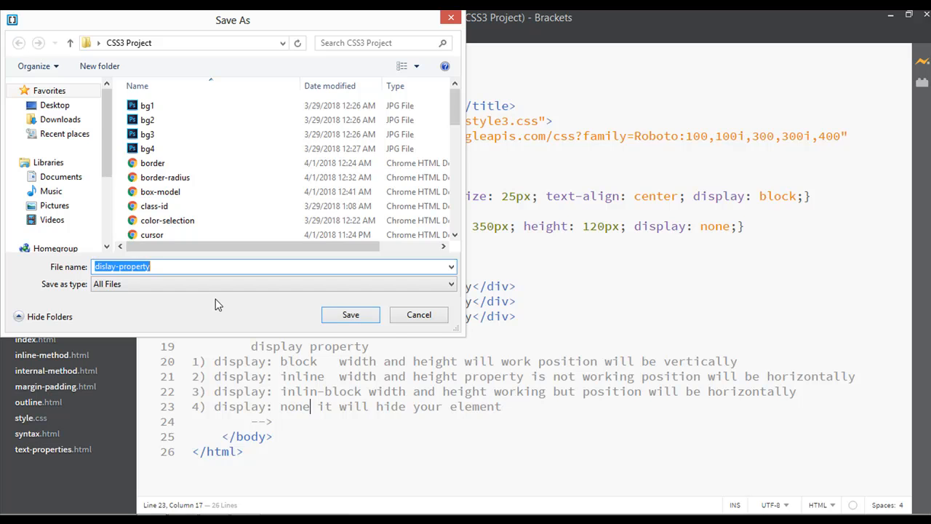
pyautogui.write('visibility.h')
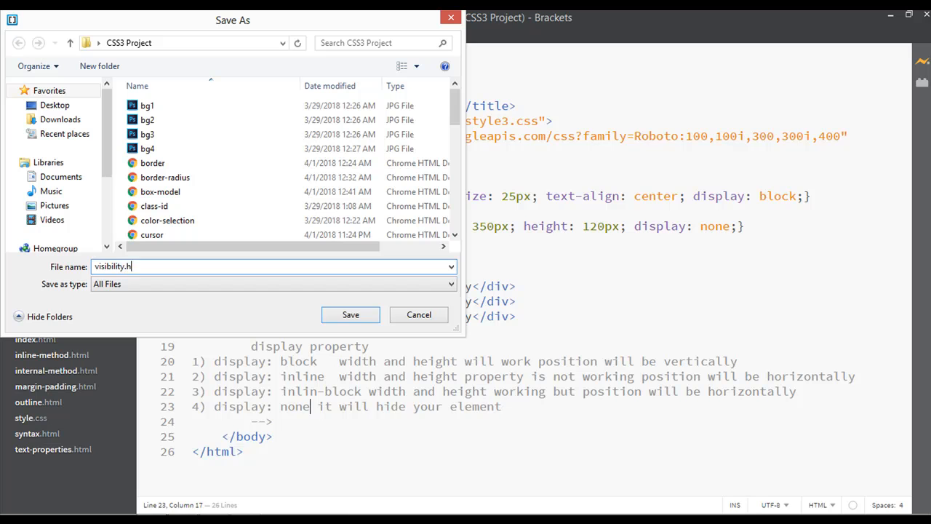
pyautogui.click(349, 315)
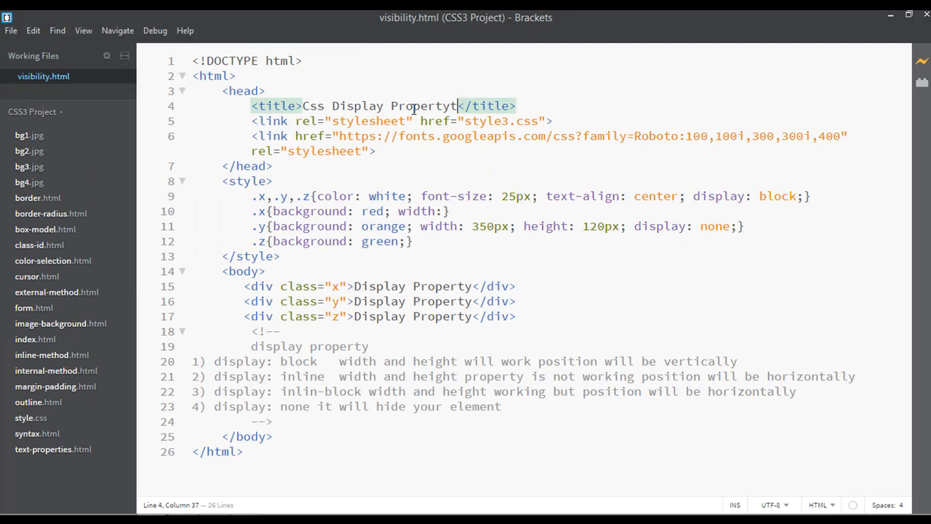
# Step: Change the title to 'Css Visibility' and delete the old style rules and body content
pyautogui.moveTo(458, 105); pyautogui.dragTo(333, 105)
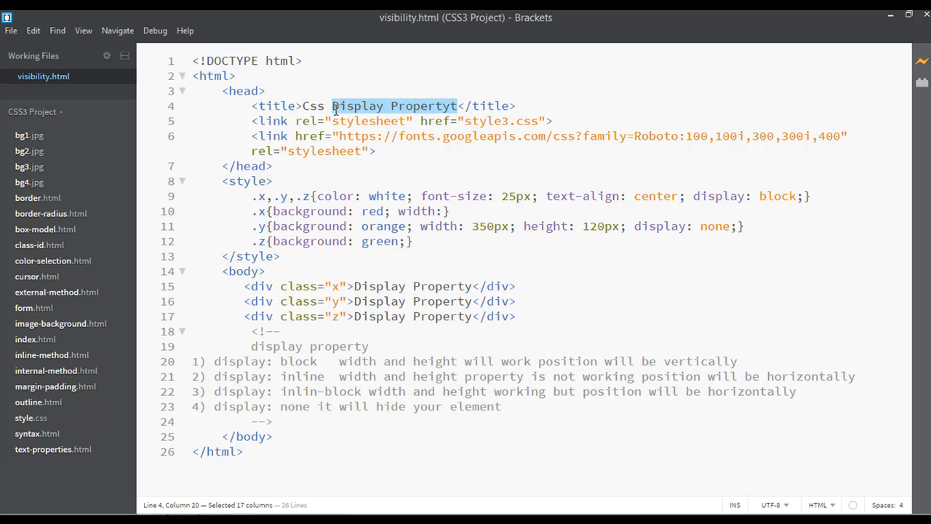
pyautogui.write('Visib')
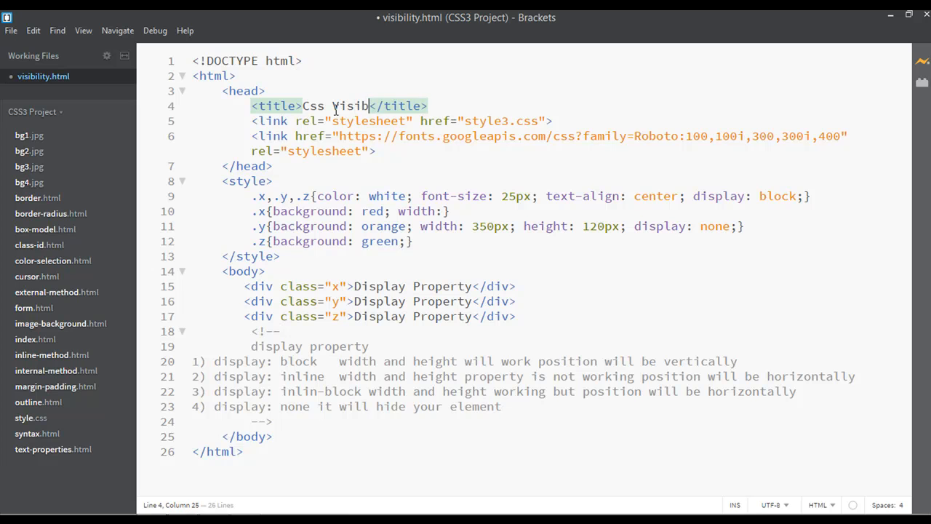
pyautogui.write('ility')
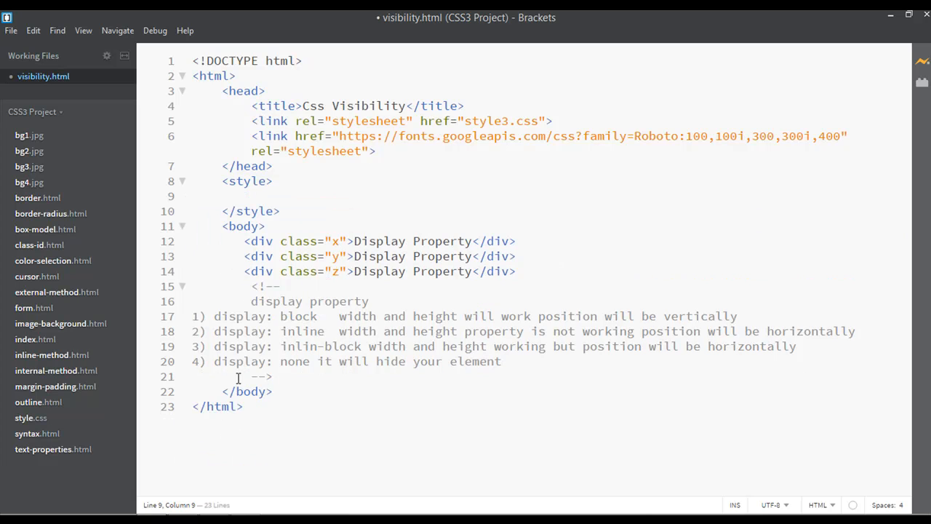
pyautogui.moveTo(245, 256); pyautogui.dragTo(273, 376)
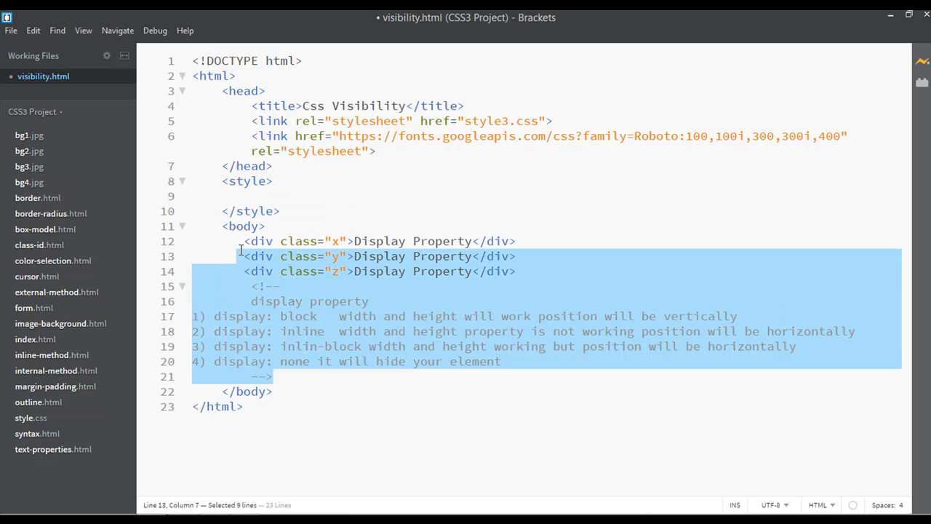
pyautogui.press('Delete')
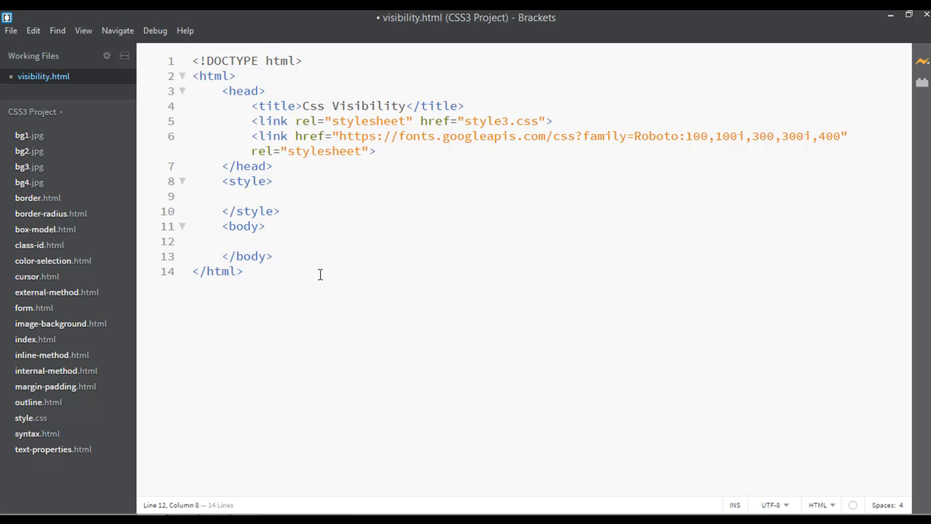
# Step: Type three divs with classes a, b, c containing the letters A, B, C
pyautogui.write('<')
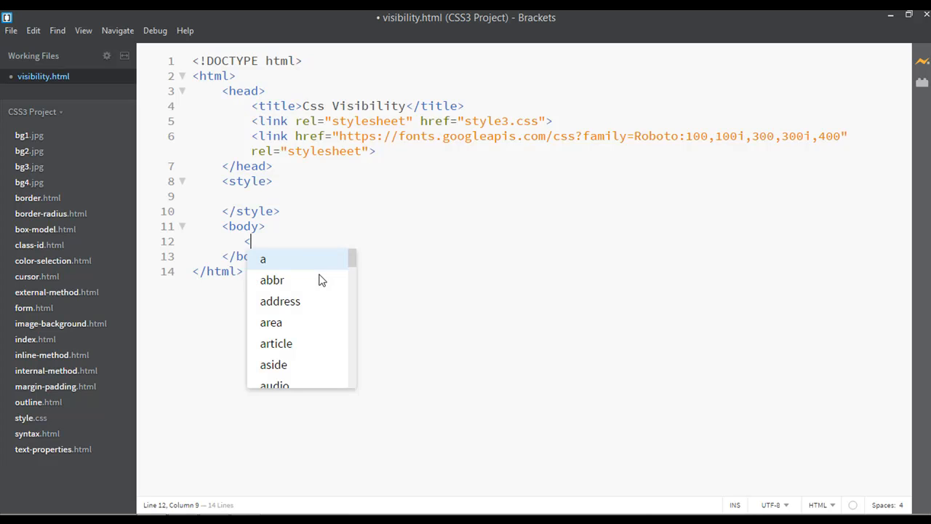
pyautogui.write('div')
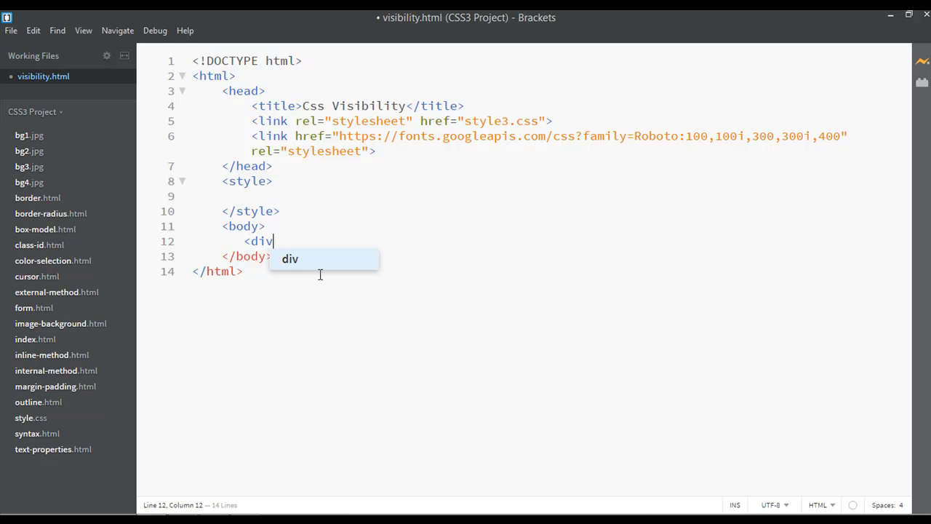
pyautogui.write('class=""></div>')
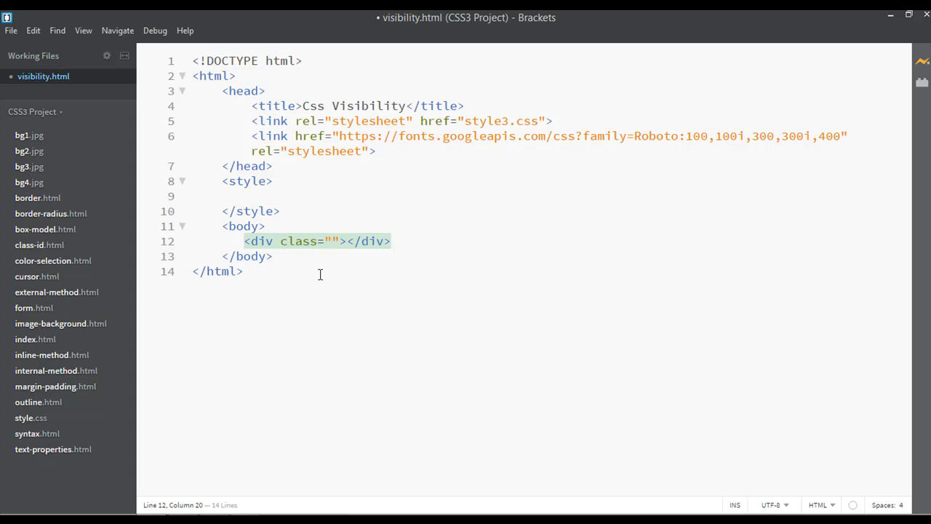
pyautogui.write('a')
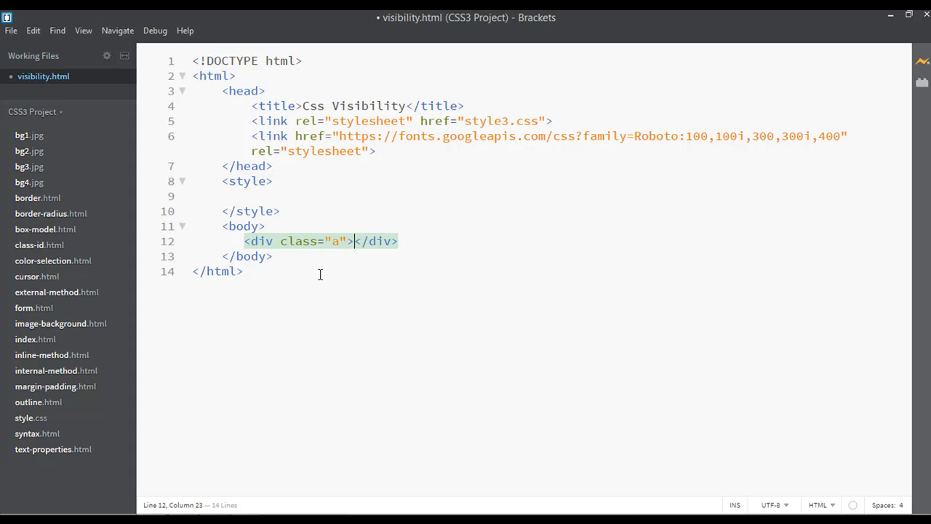
pyautogui.write('A')
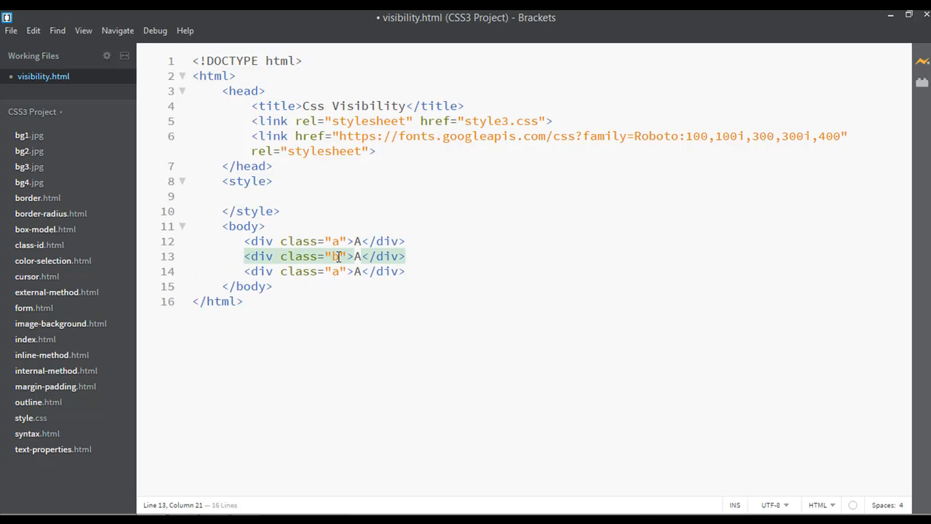
pyautogui.write('B')
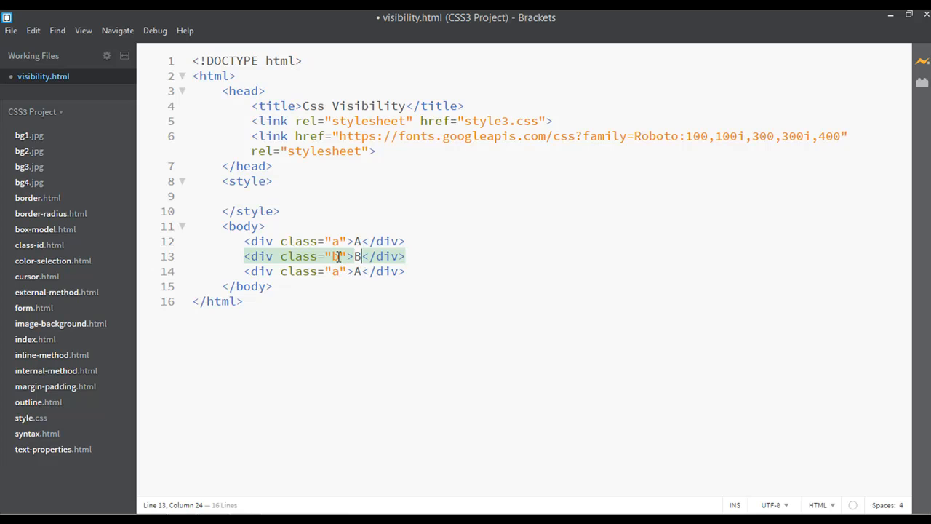
pyautogui.write('C')
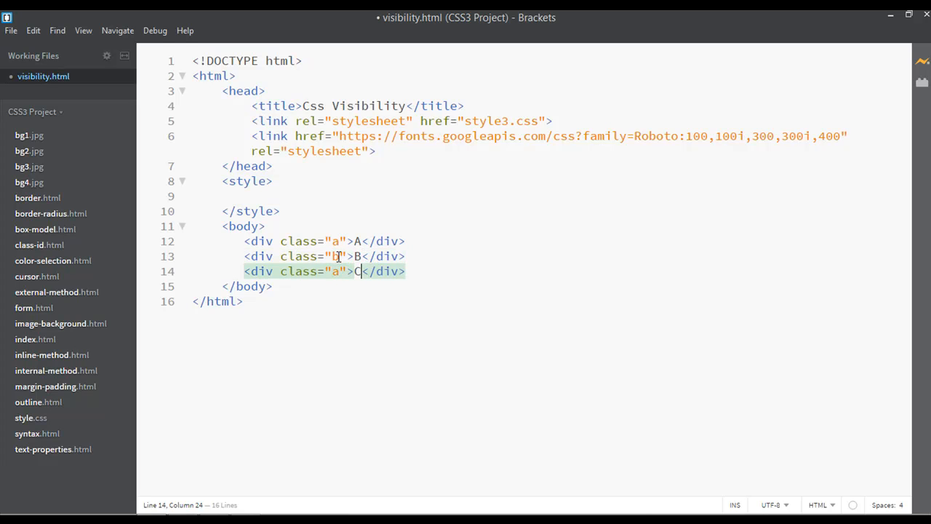
pyautogui.click(340, 270)
pyautogui.write('c')
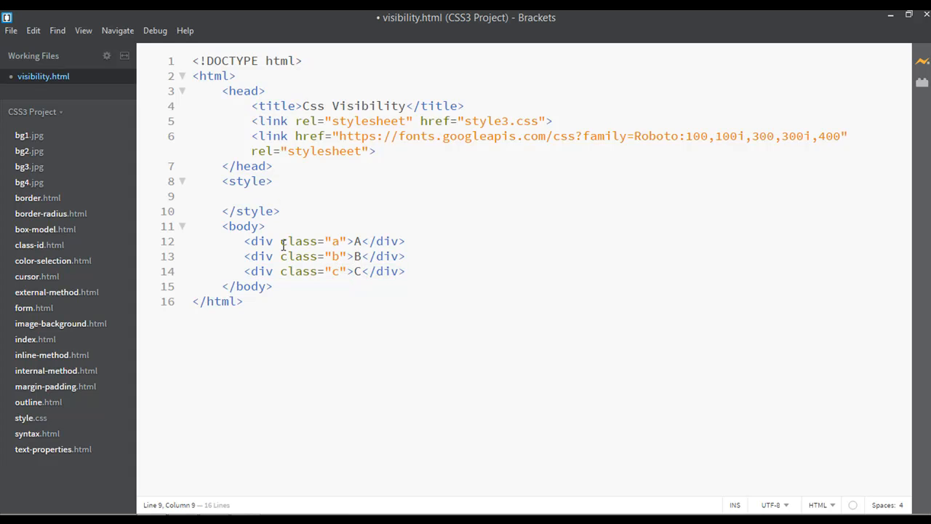
# Step: Start a shared .a,.b,.c style rule, fixing a stray period
pyautogui.write('.')
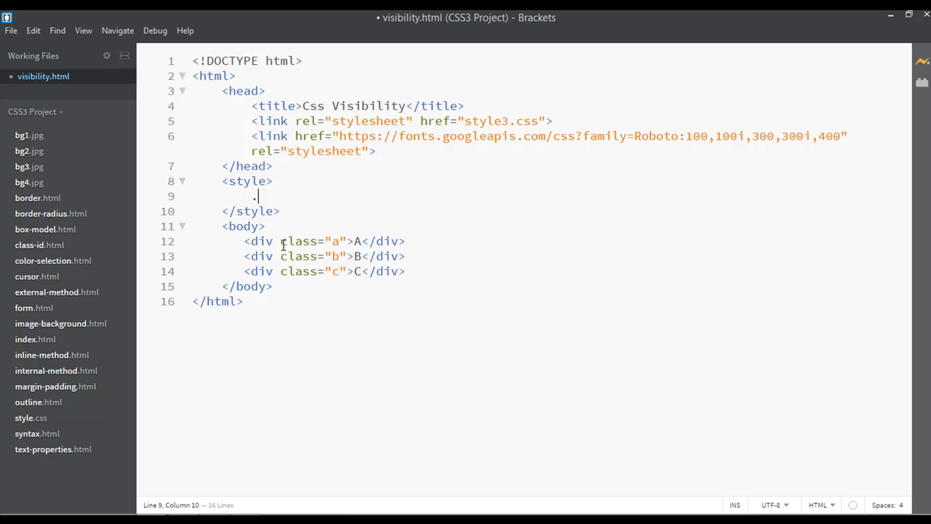
pyautogui.write('a,.')
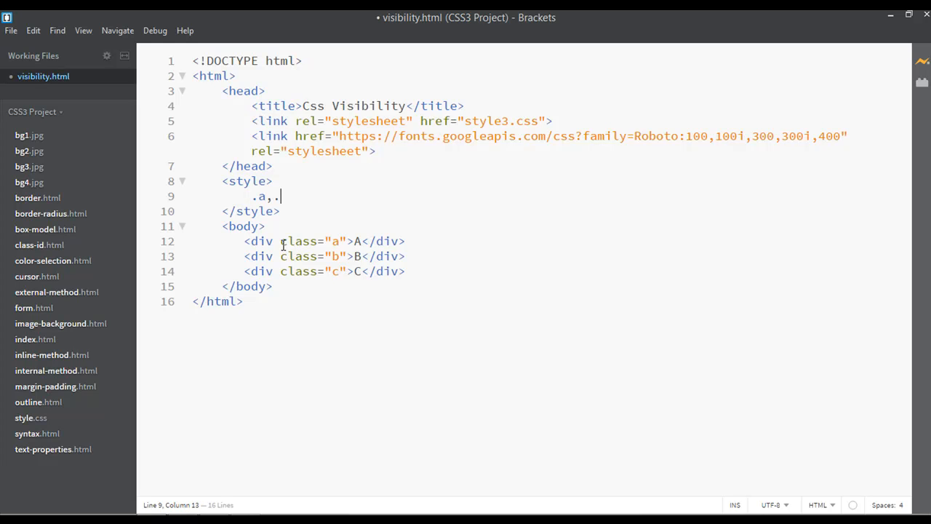
pyautogui.write('b.')
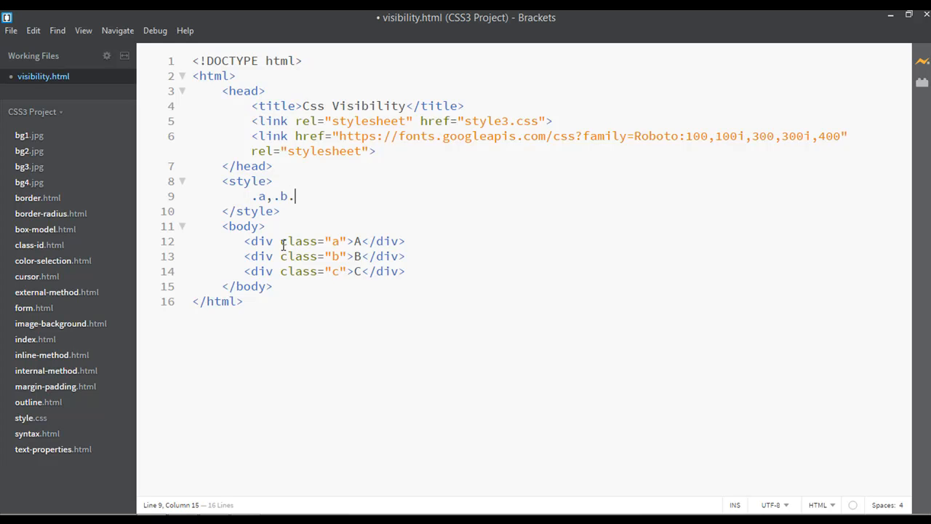
pyautogui.press('Backspace')
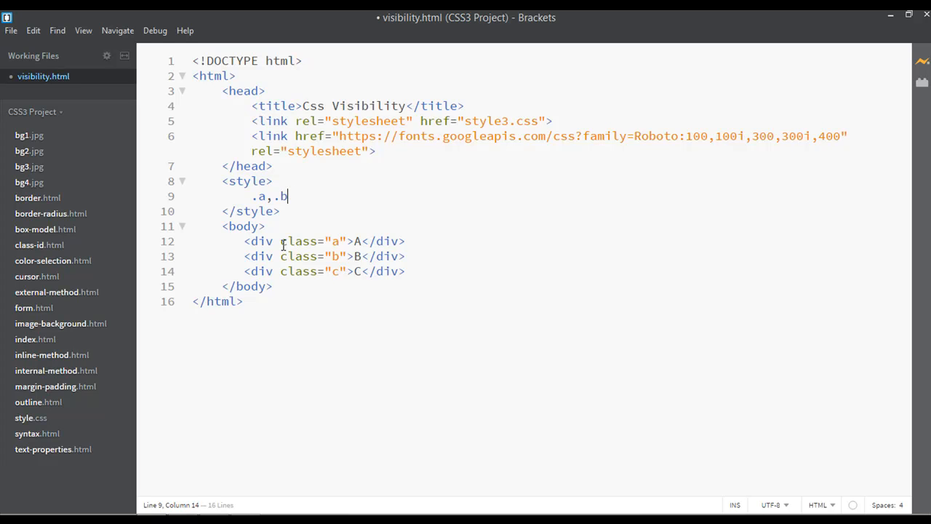
pyautogui.write(',.c')
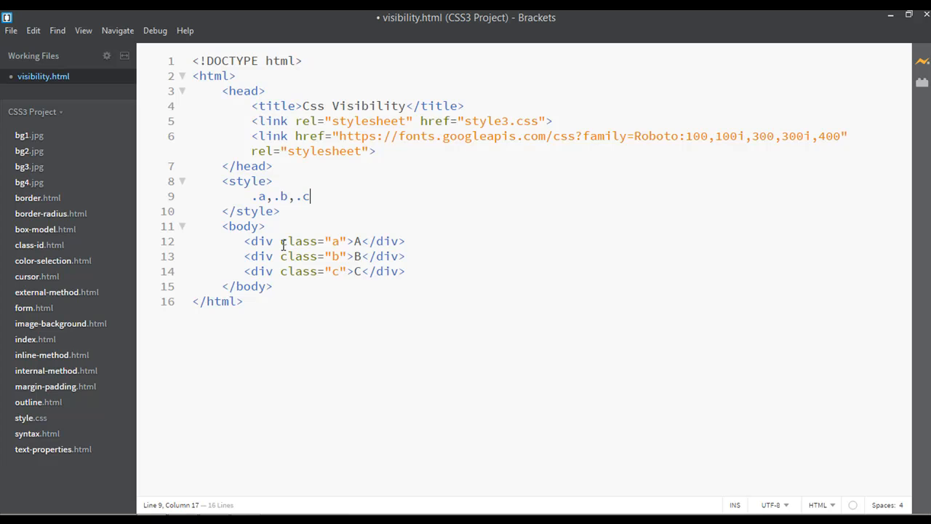
pyautogui.write('{')
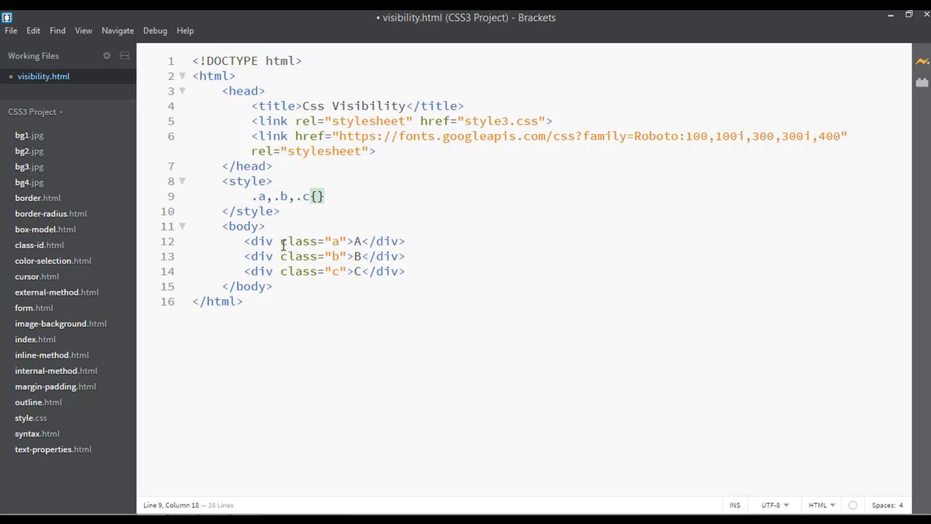
# Step: Give the rule text-align center, color white and font-size 25px
pyautogui.write('text-align:')
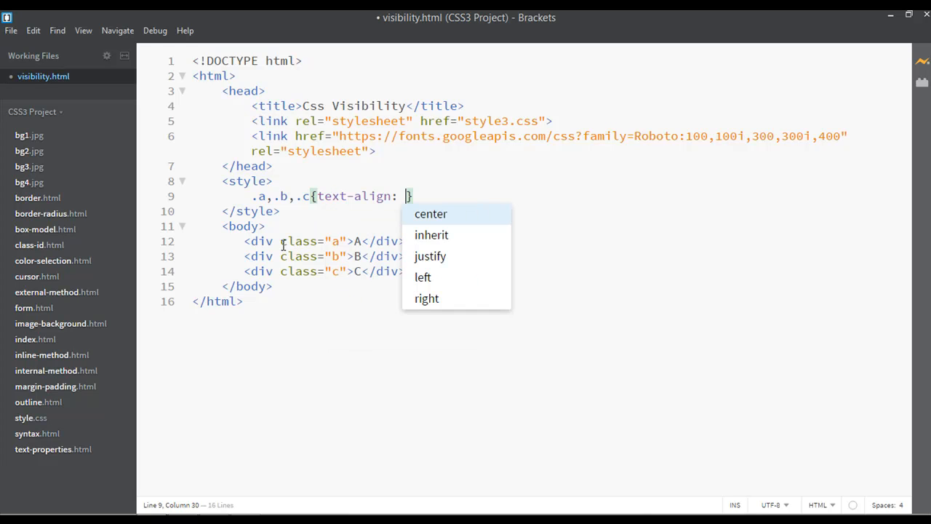
pyautogui.click(430, 213)
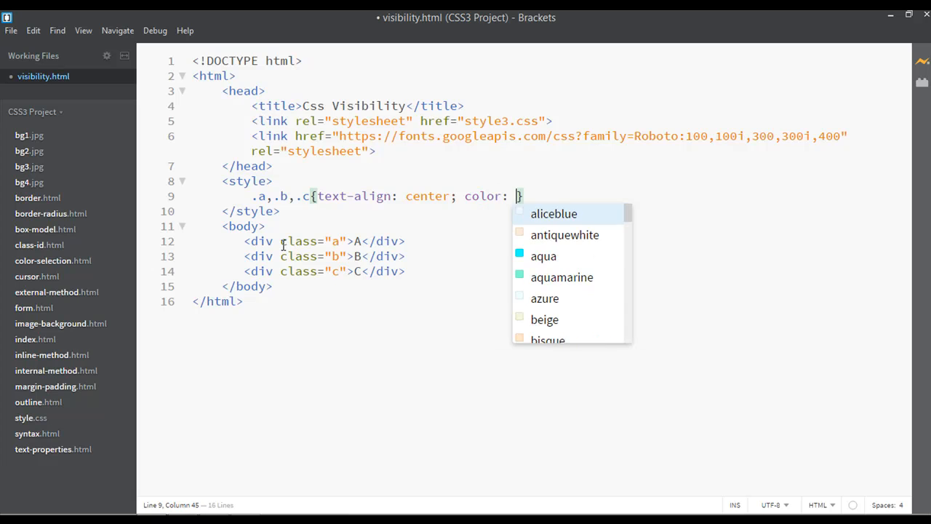
pyautogui.write('white;')
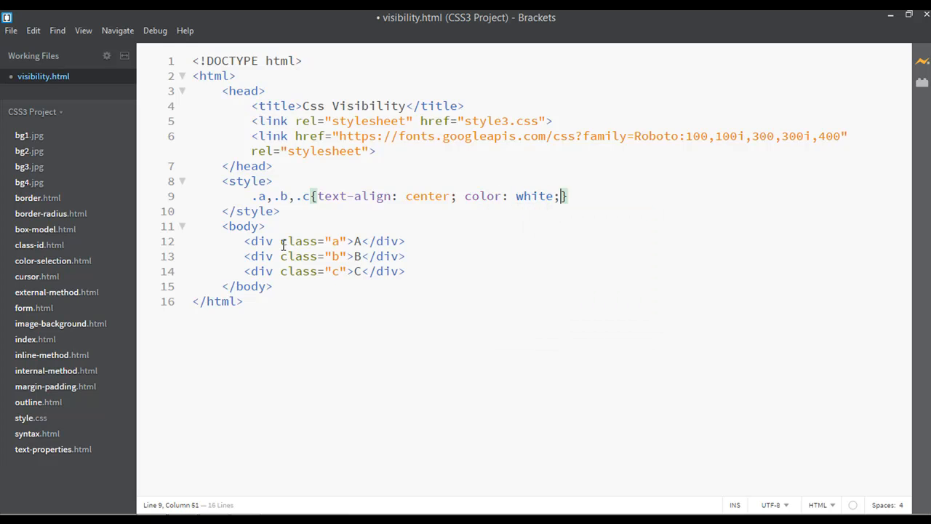
pyautogui.write('font-size:')
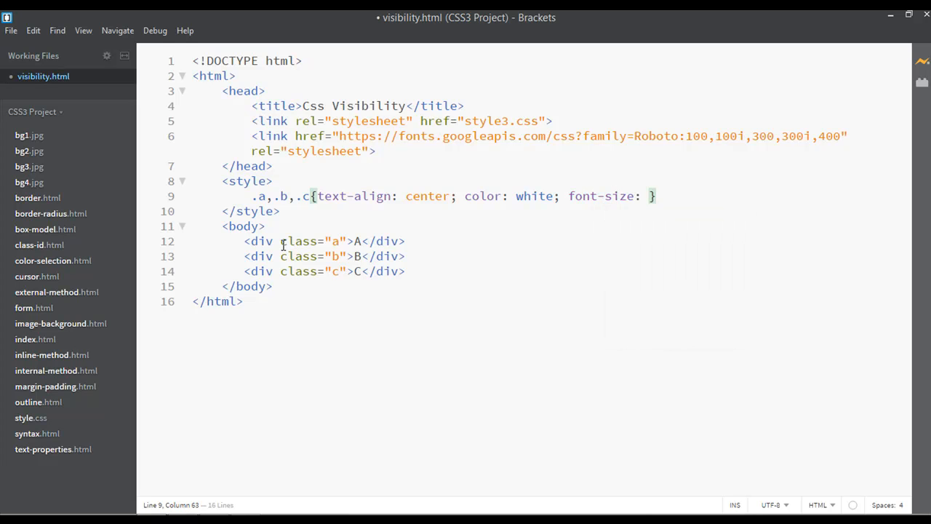
pyautogui.write('25px')
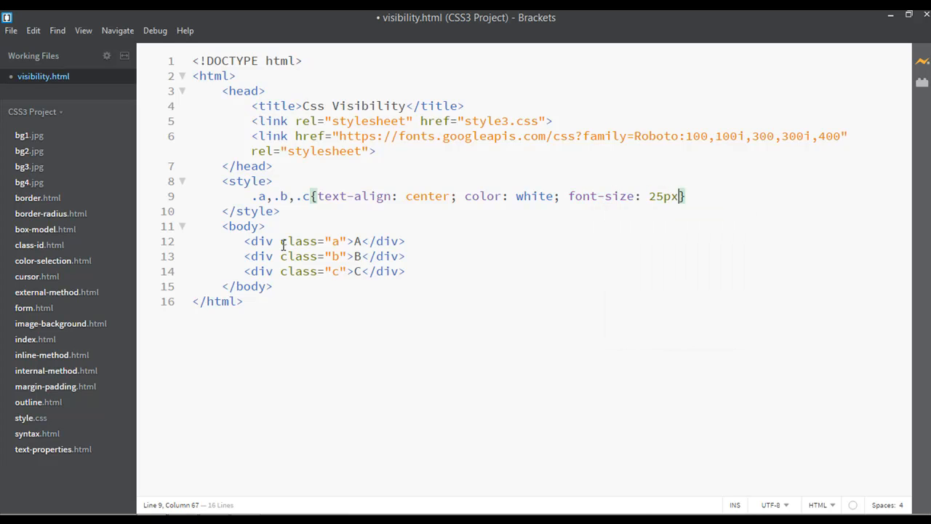
pyautogui.write(';')
pyautogui.write('.a')
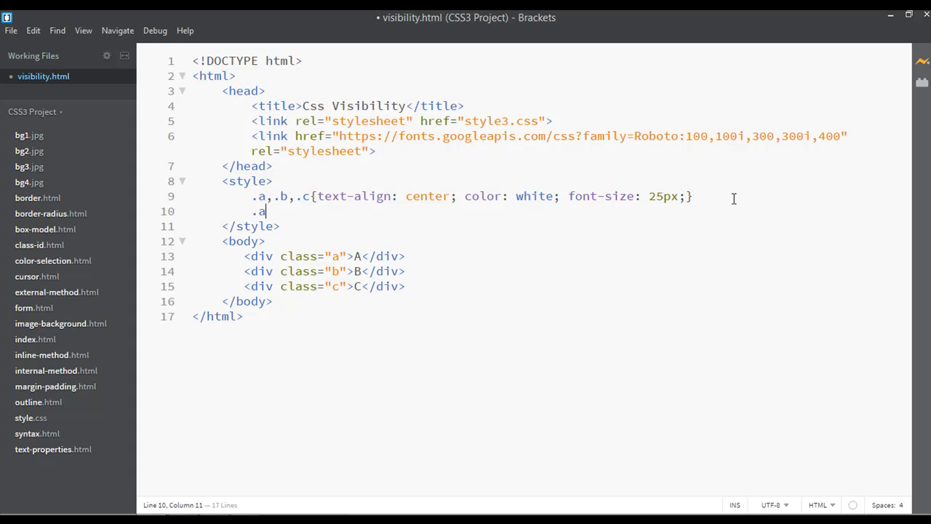
# Step: Give .a a red background, .b orange and .c green, then save
pyautogui.write('{ba')
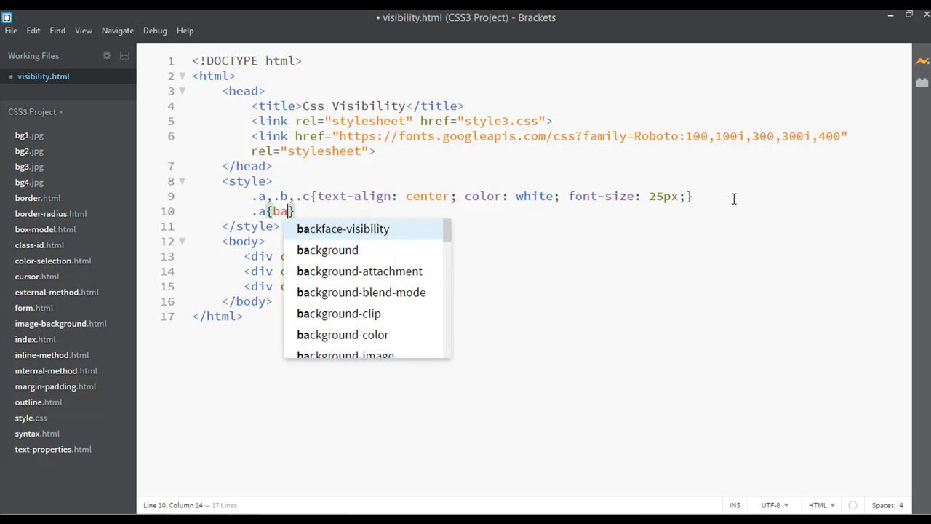
pyautogui.click(327, 249)
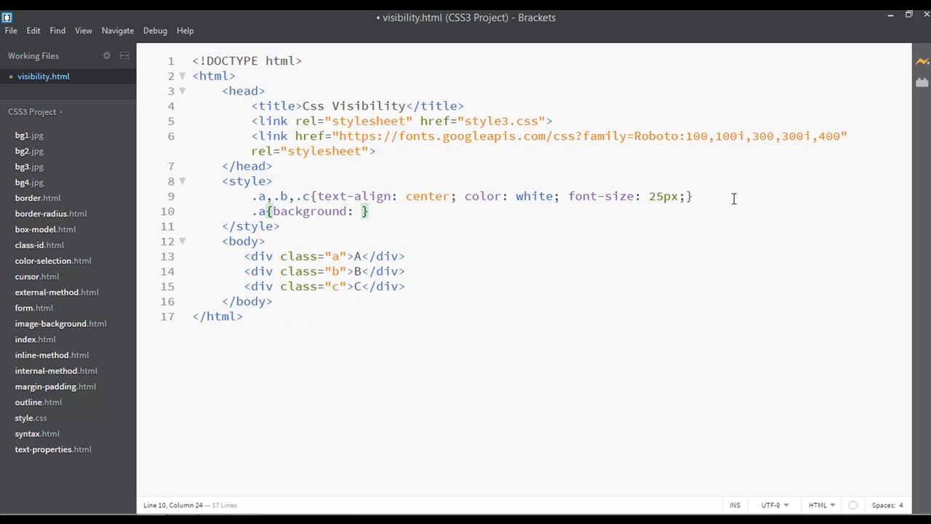
pyautogui.write('red;')
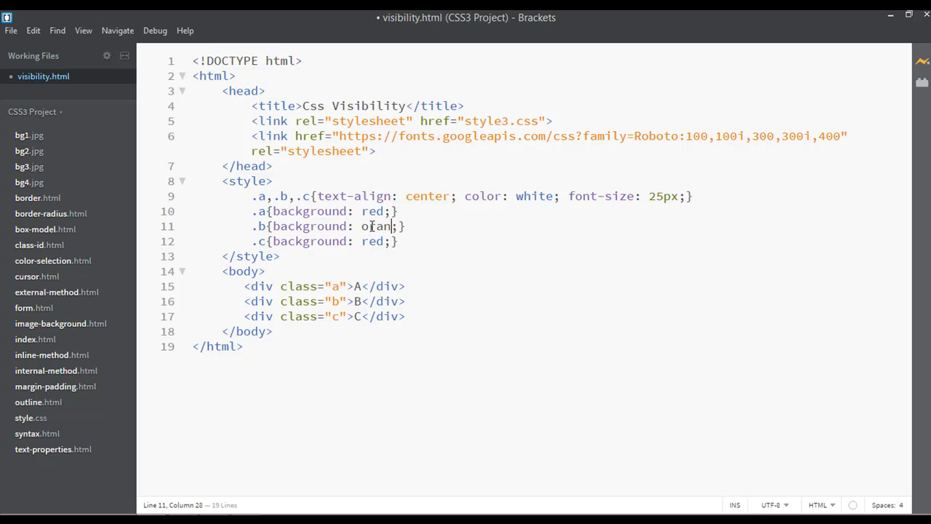
pyautogui.doubleClick(372, 241)
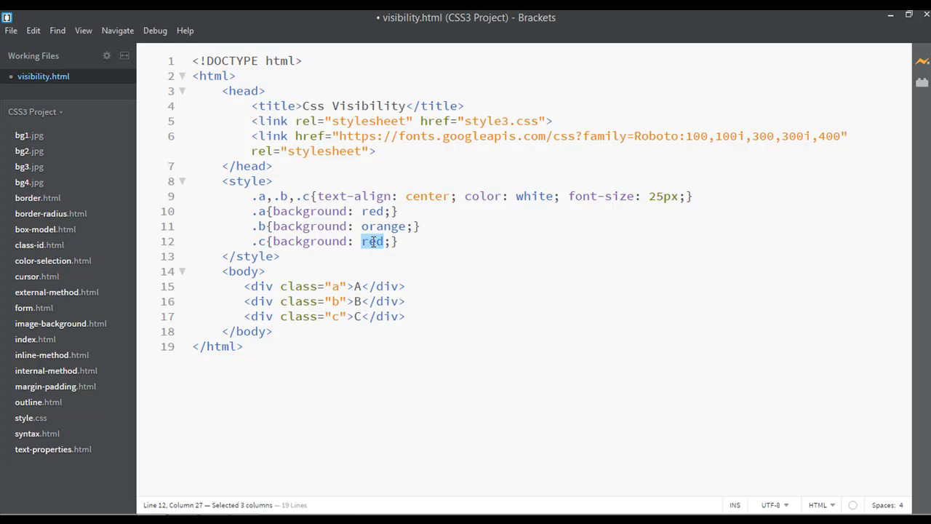
pyautogui.write('green')
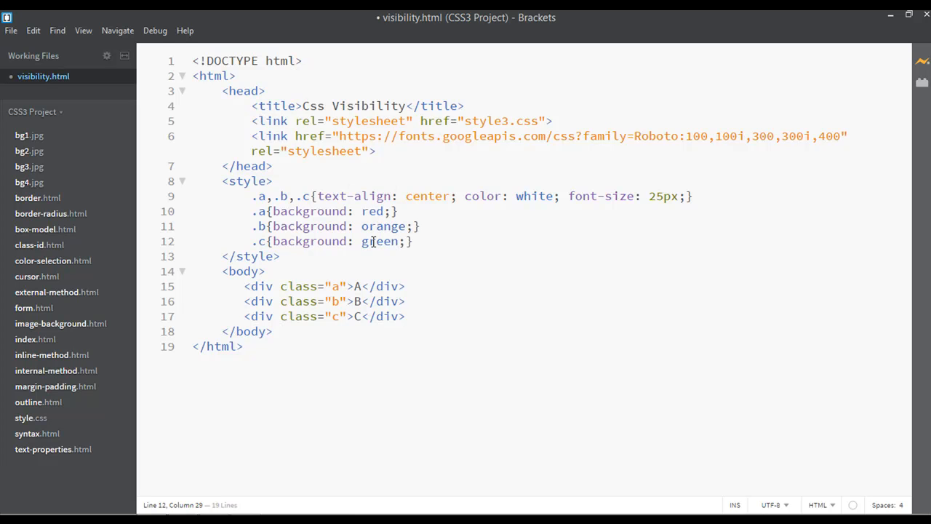
pyautogui.press('ctrl+s')
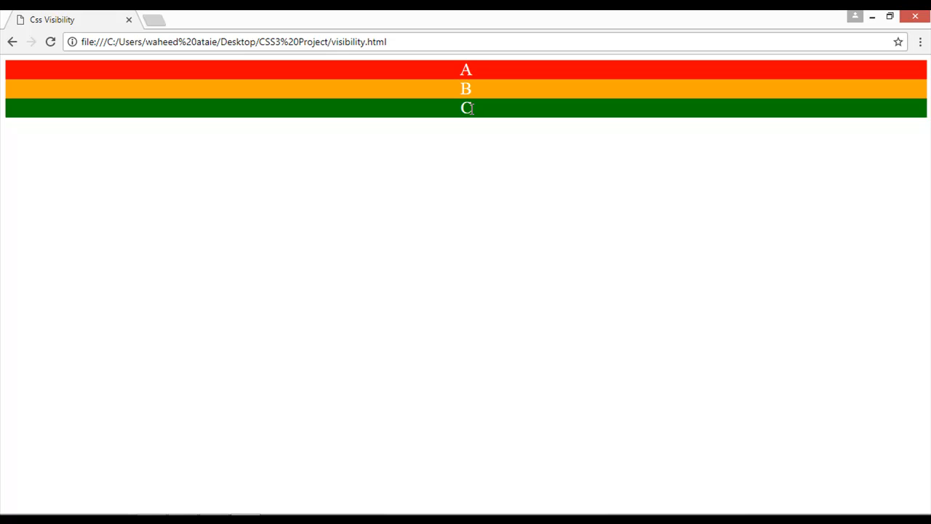
pyautogui.moveTo(364, 75)
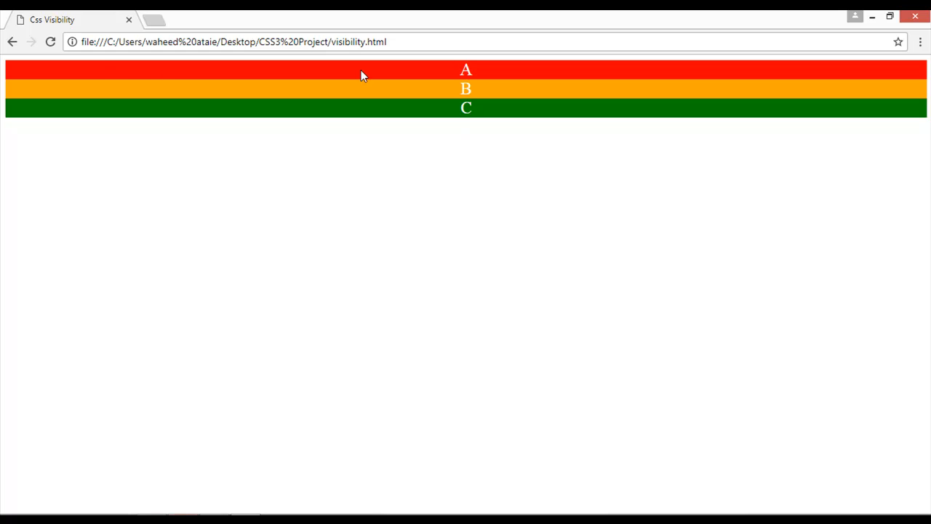
pyautogui.moveTo(169, 491)
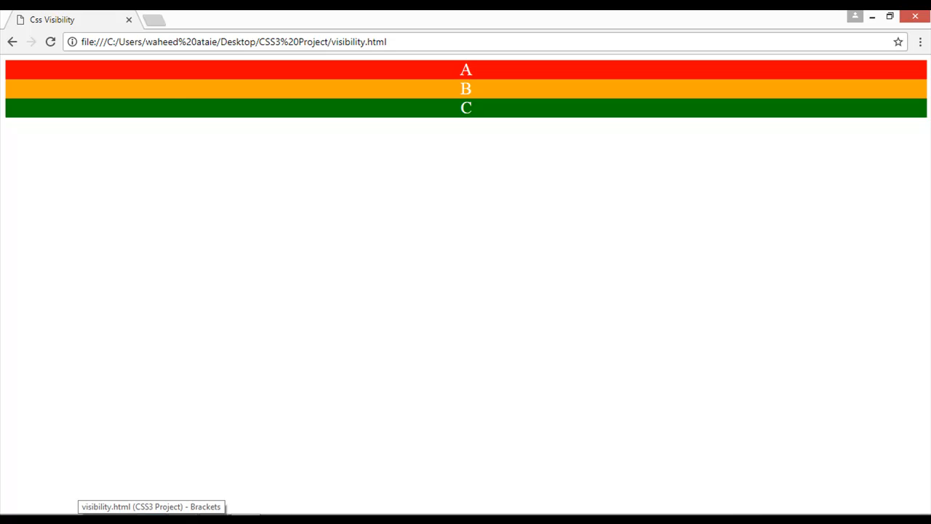
# Step: Switch from the Chrome preview back to Brackets
pyautogui.click(151, 506)
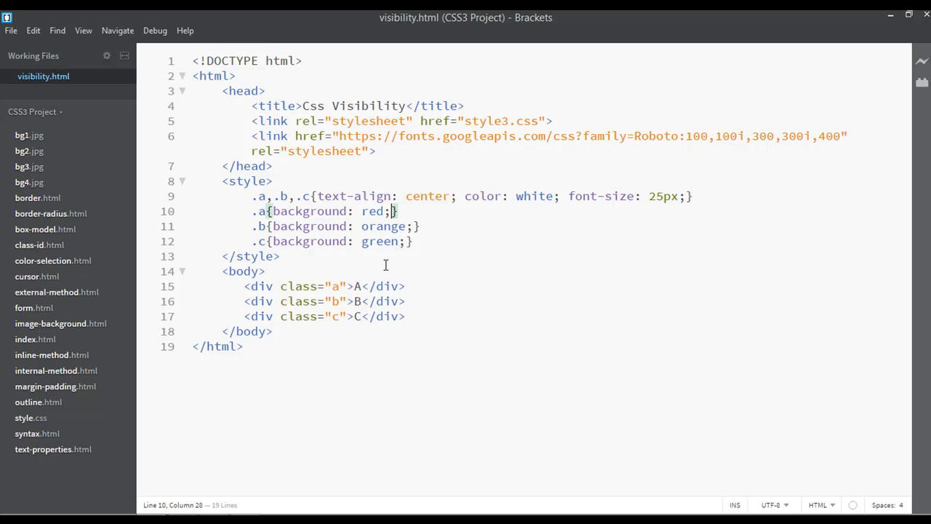
pyautogui.moveTo(690, 205)
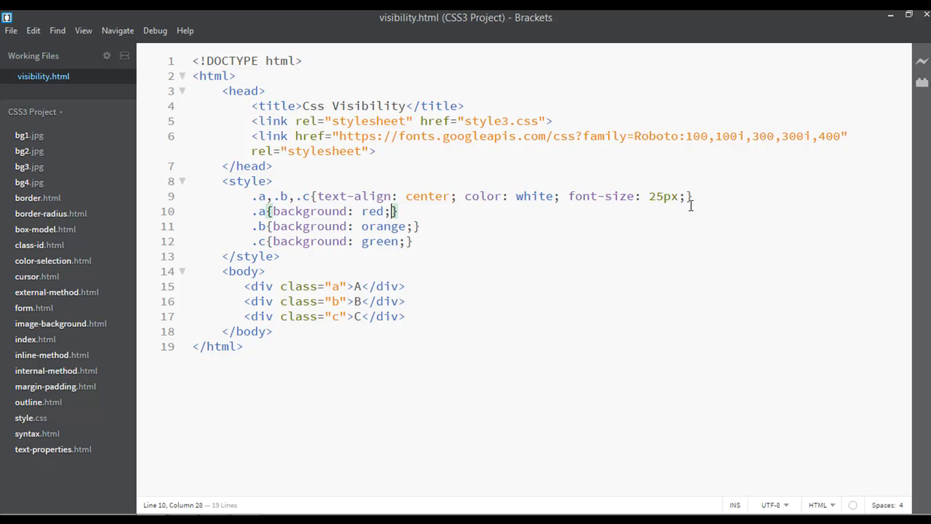
# Step: Add width 150px, height 150px and line-height 150px to the .a,.b,.c rule
pyautogui.write('width:')
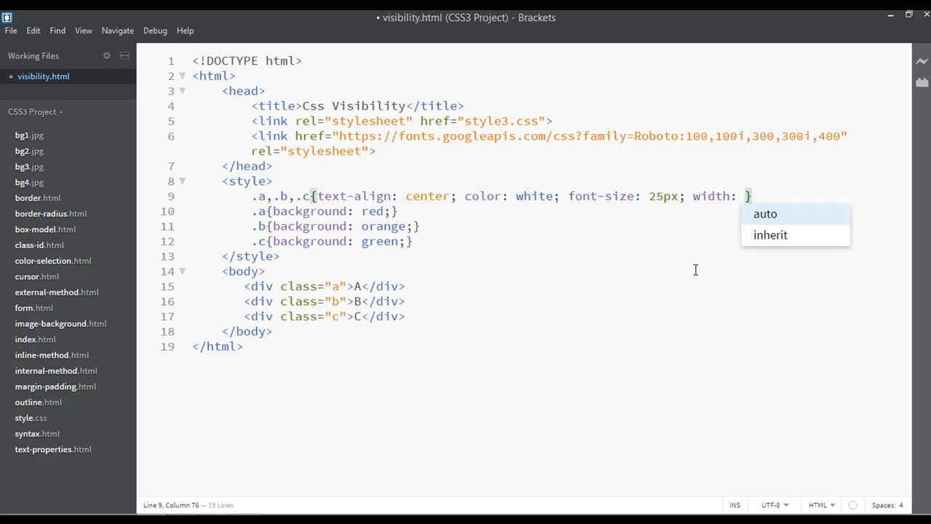
pyautogui.write('15')
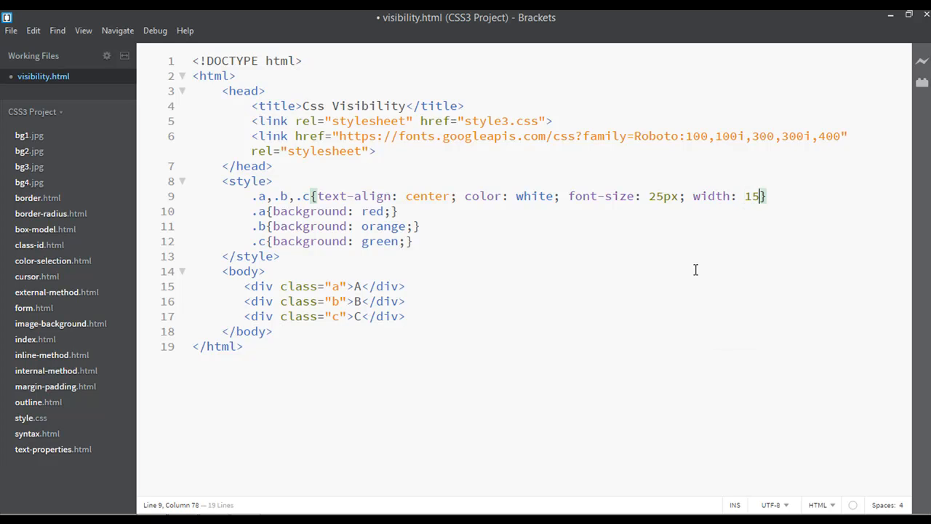
pyautogui.write('0px;')
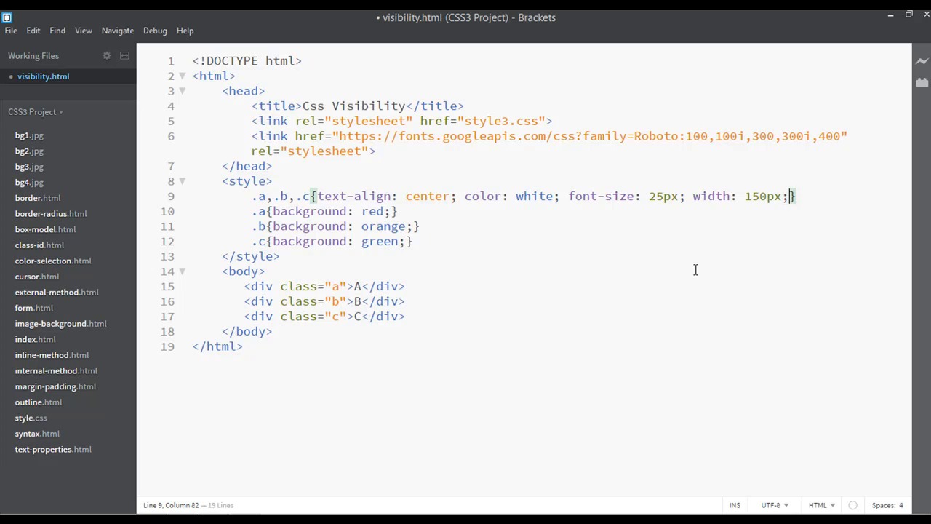
pyautogui.write('height:')
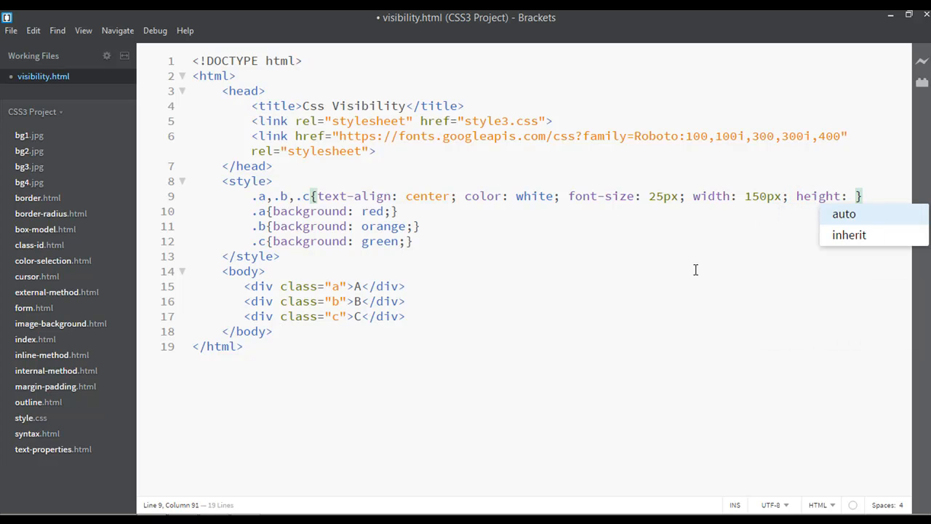
pyautogui.write('150px;')
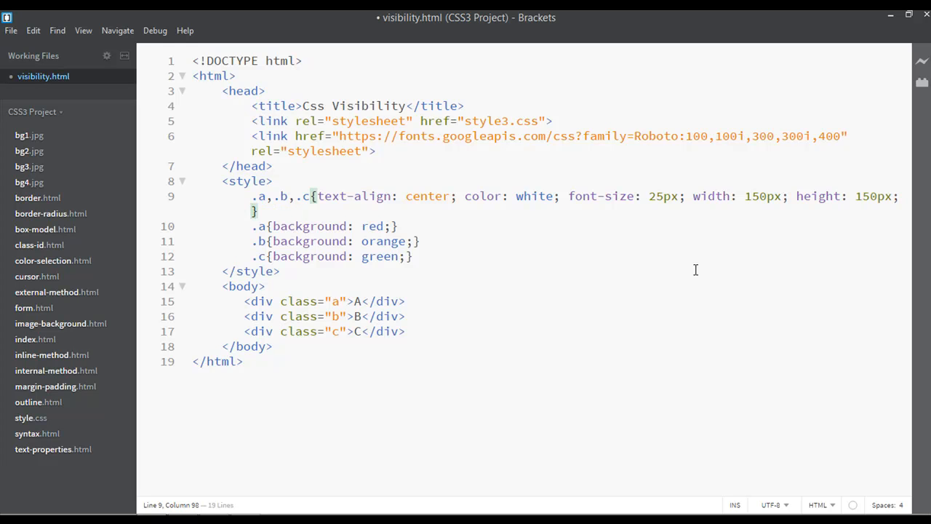
pyautogui.write('line-height: 150px;')
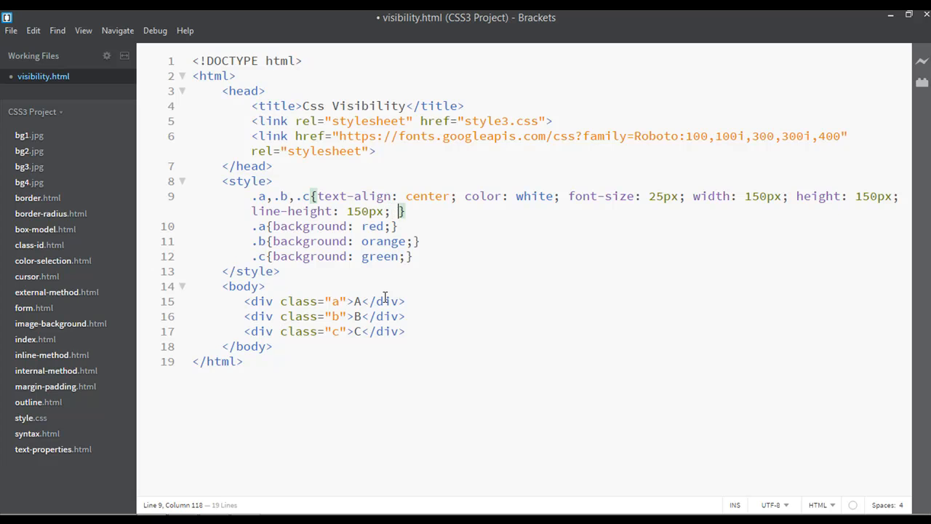
# Step: Set display: inline-block in the shared .a,.b,.c rule using code hints
pyautogui.write('display: block')
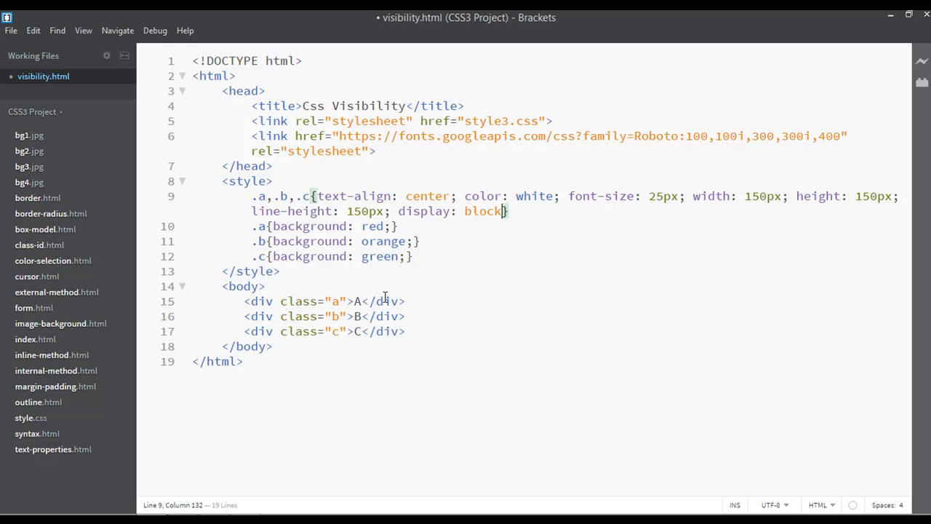
pyautogui.write(';')
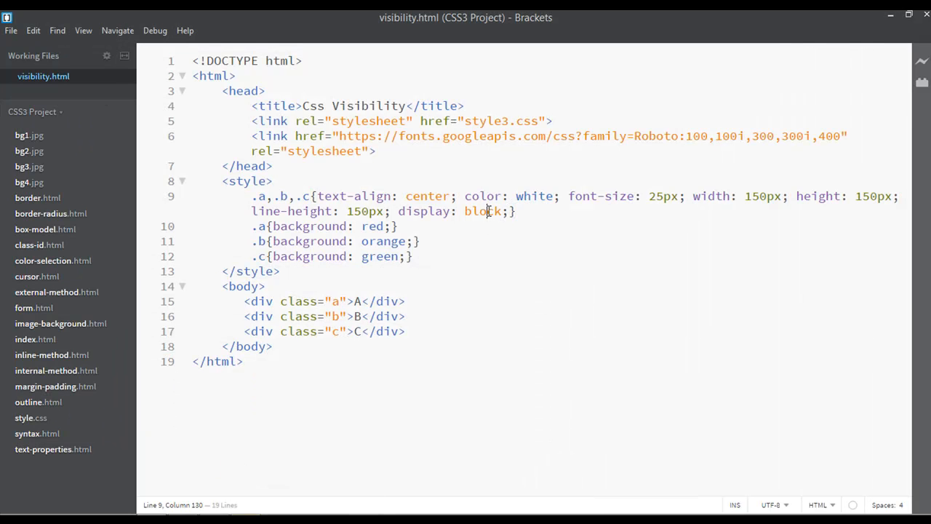
pyautogui.write('in')
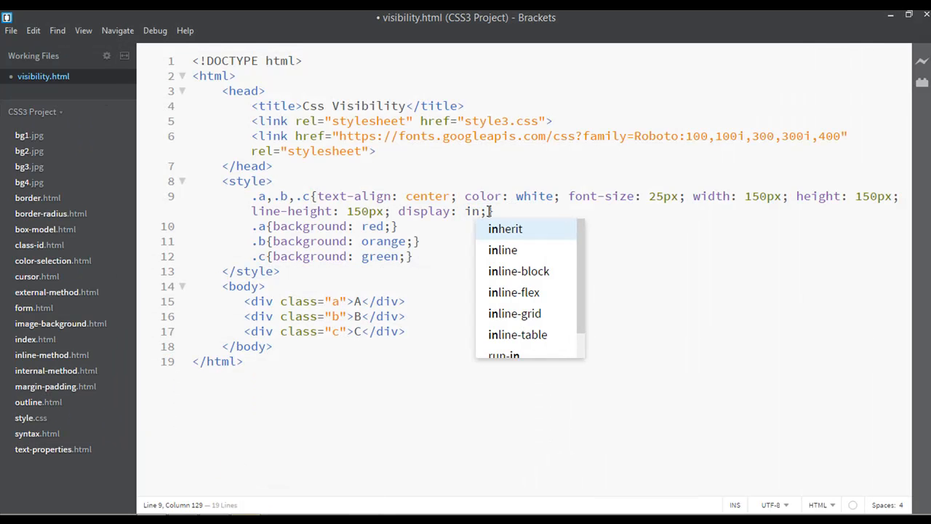
pyautogui.click(503, 250)
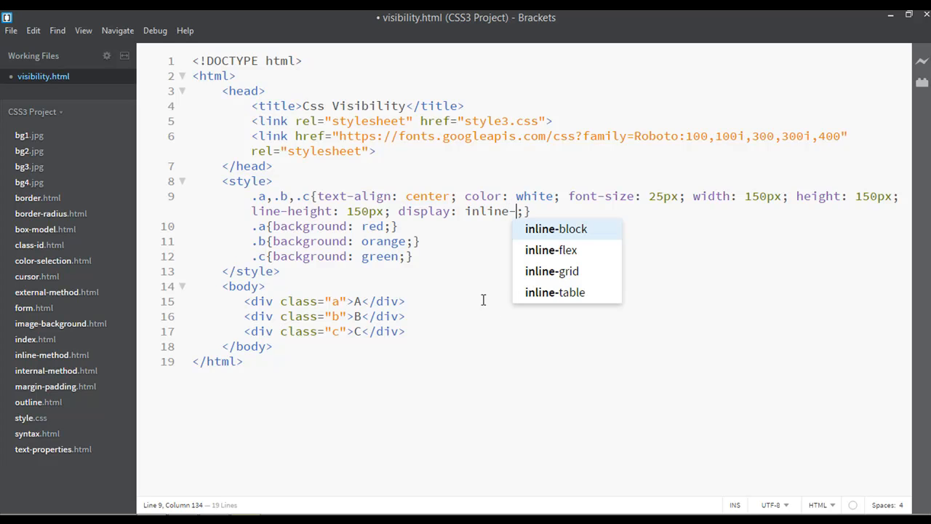
pyautogui.click(556, 228)
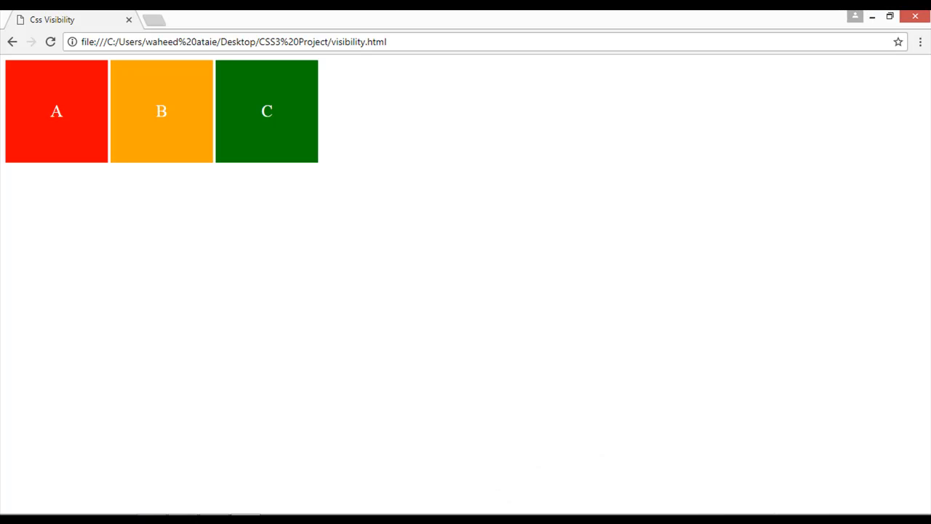
pyautogui.moveTo(250, 114)
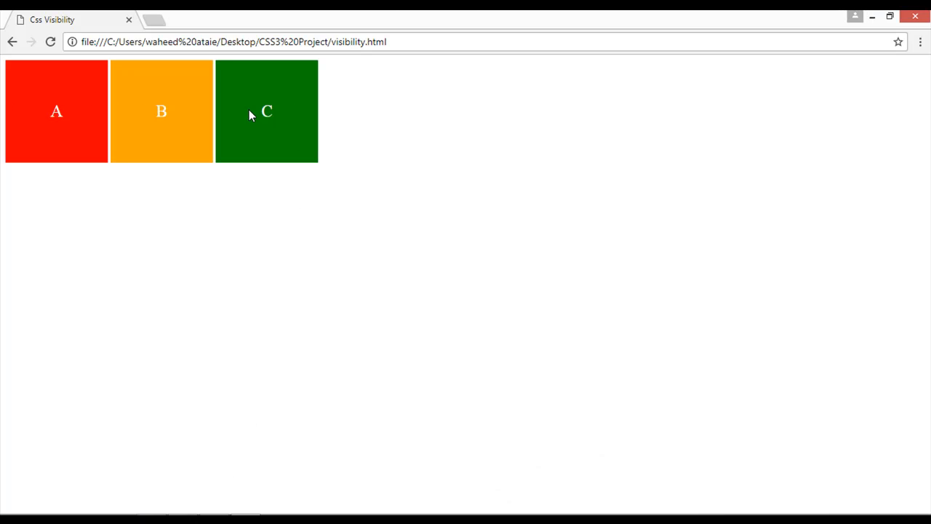
pyautogui.moveTo(240, 488)
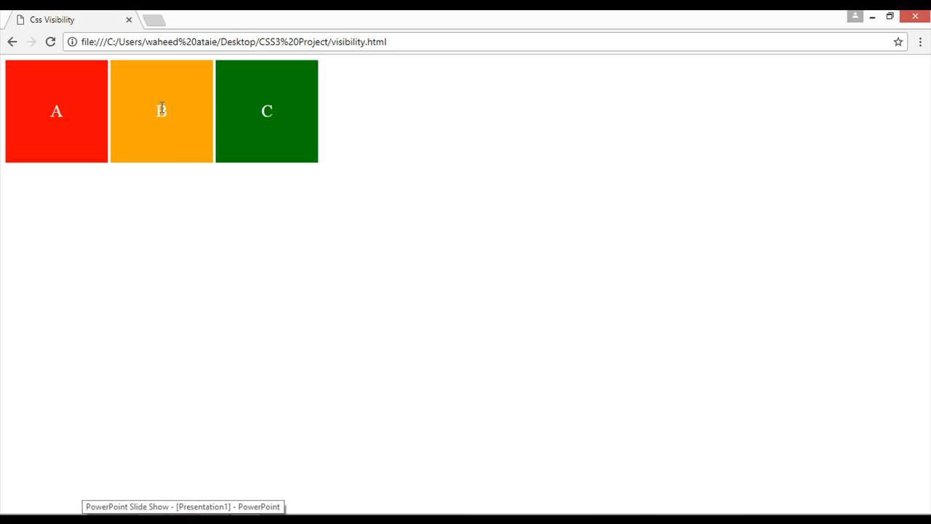
pyautogui.moveTo(171, 119)
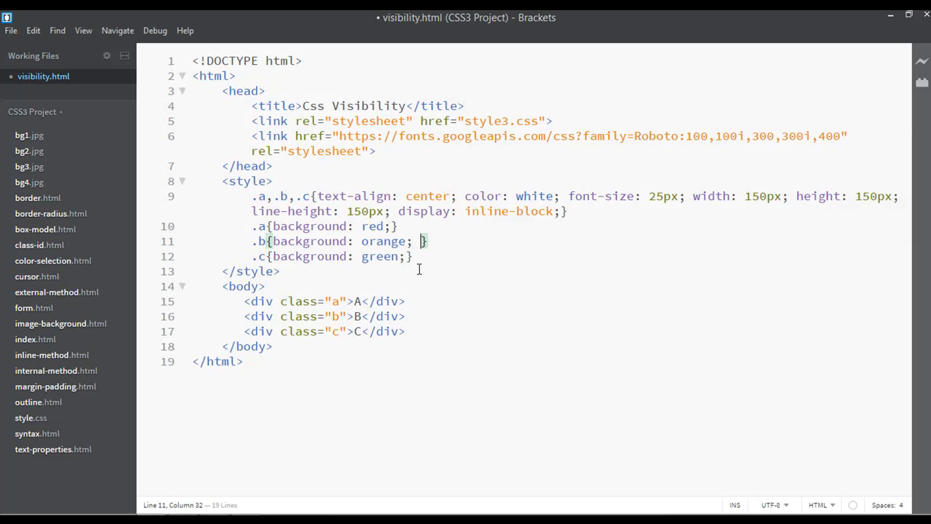
# Step: Add display: none to the .b rule
pyautogui.write('d')
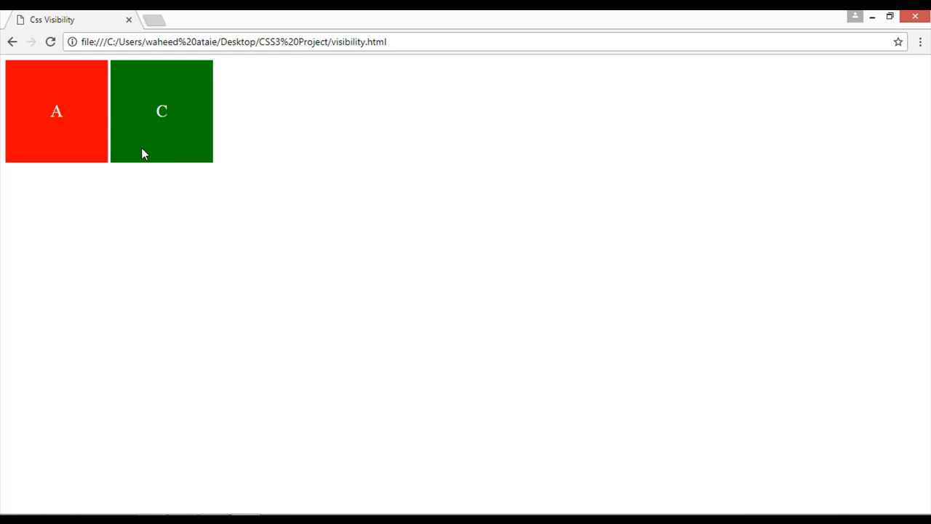
pyautogui.moveTo(123, 139)
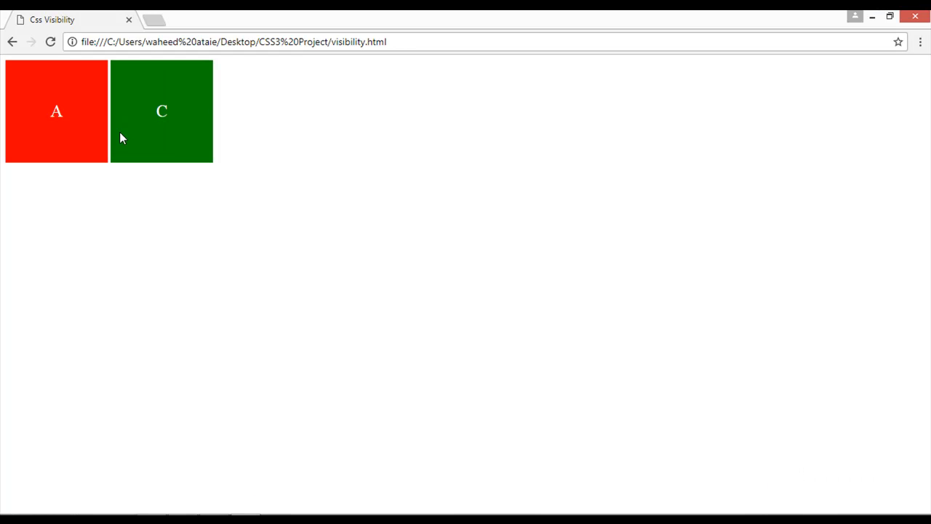
pyautogui.moveTo(237, 438)
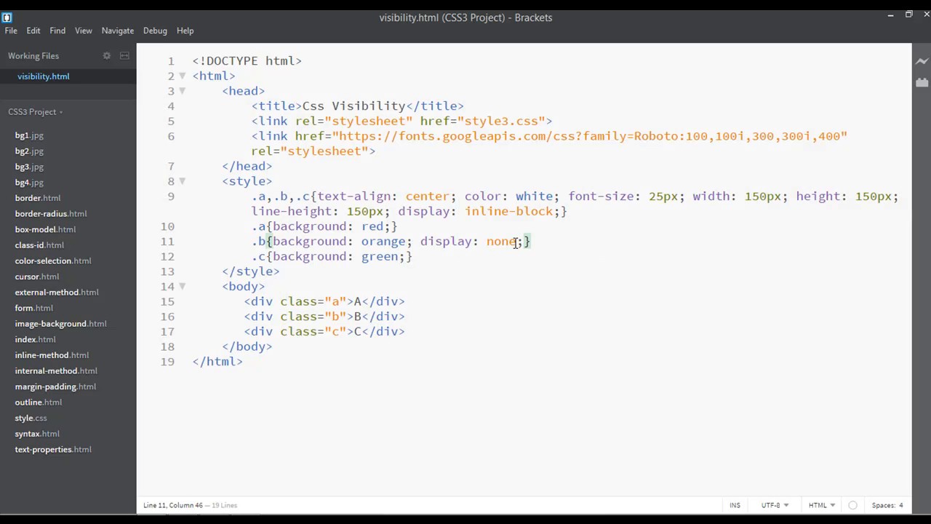
# Step: Replace display: none in the .b rule with visibility: hidden
pyautogui.moveTo(521, 241); pyautogui.dragTo(419, 241)
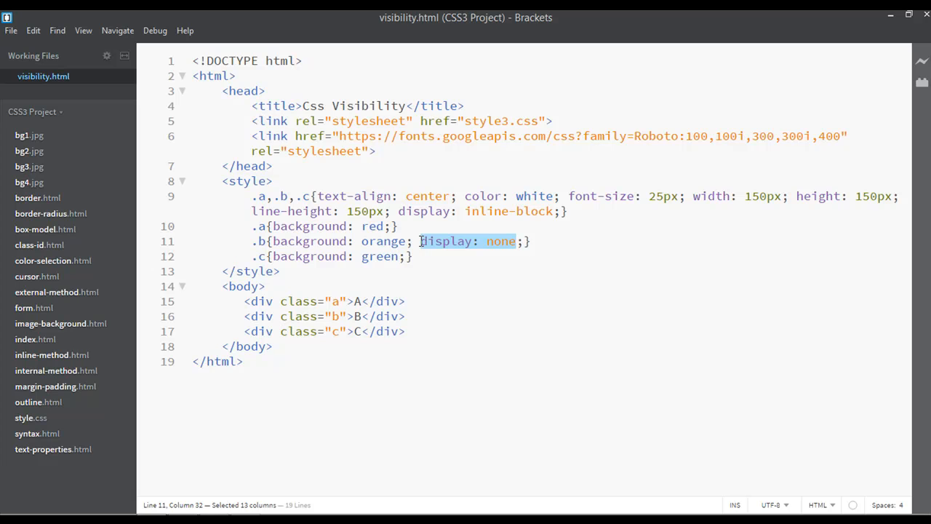
pyautogui.write('visibility:')
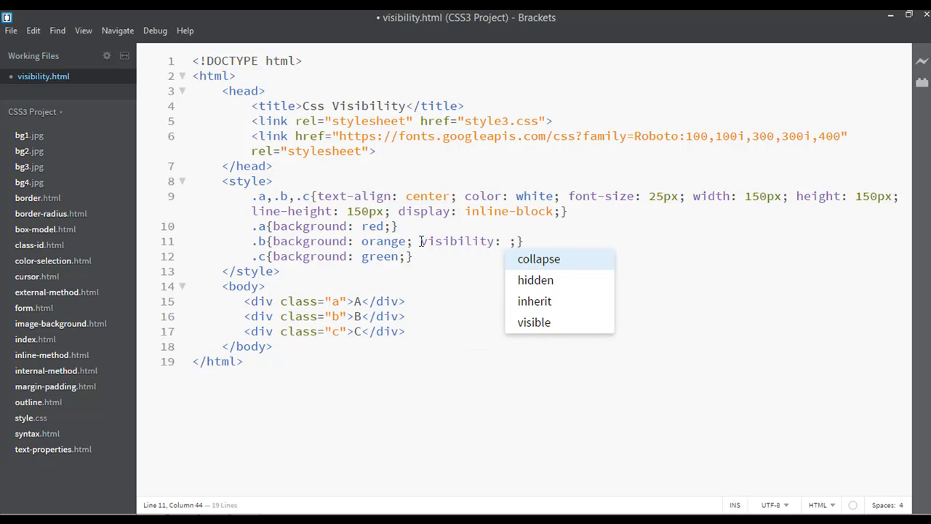
pyautogui.moveTo(536, 280)
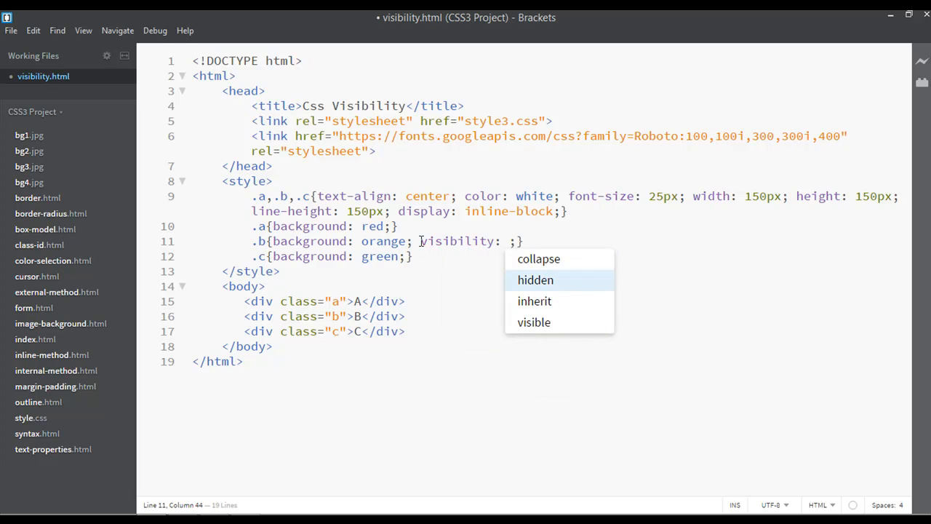
pyautogui.click(535, 280)
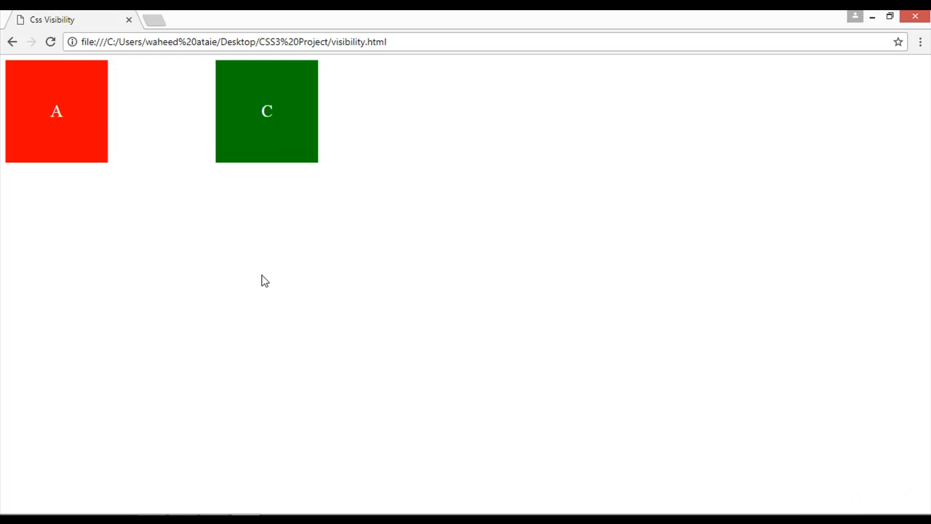
pyautogui.moveTo(220, 164)
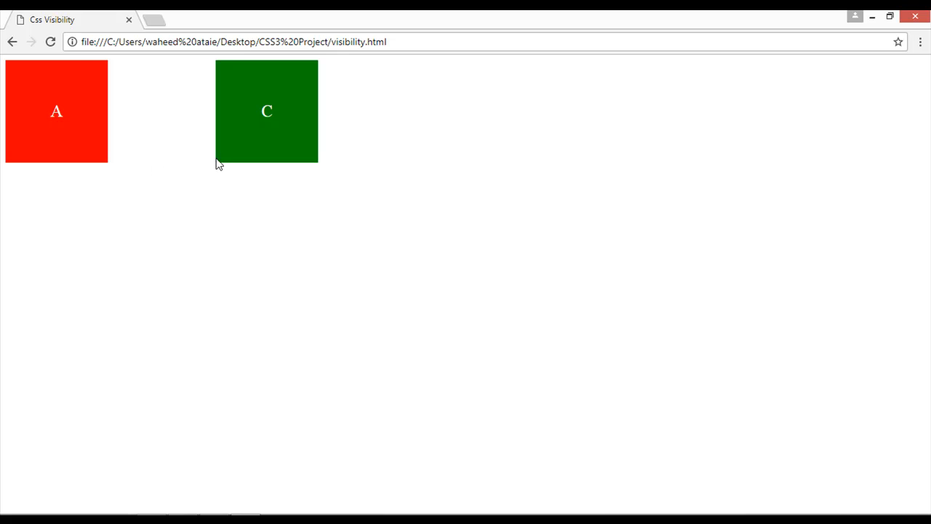
pyautogui.moveTo(203, 104)
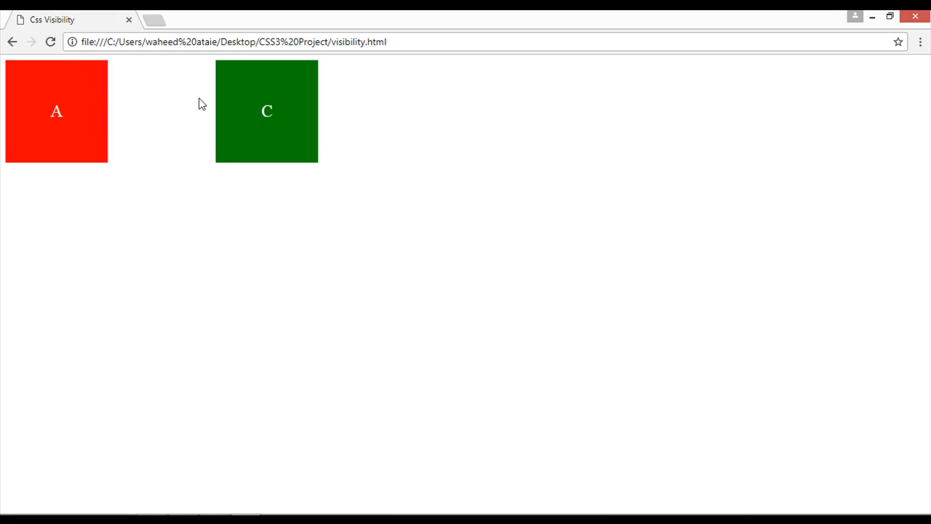
pyautogui.moveTo(153, 79)
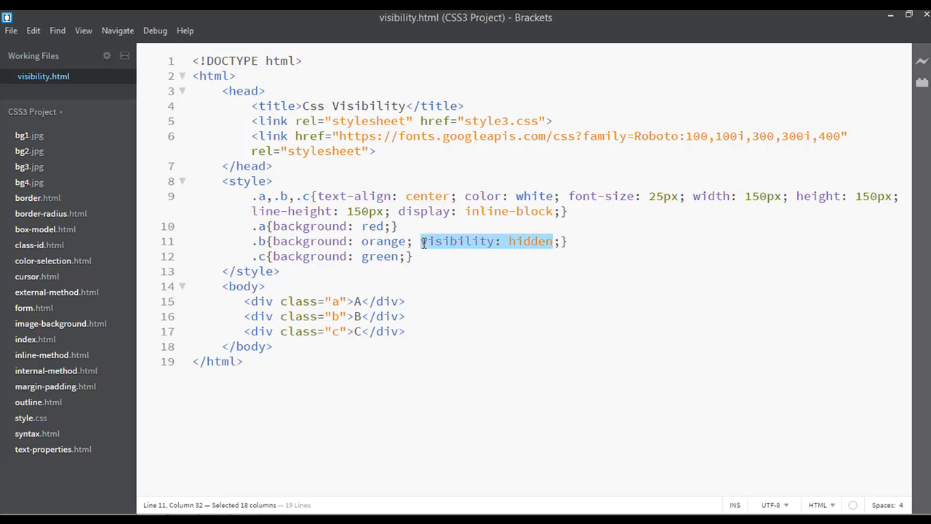
# Step: Replace box B's visibility: hidden with display: none in the .b rule
pyautogui.write('displa')
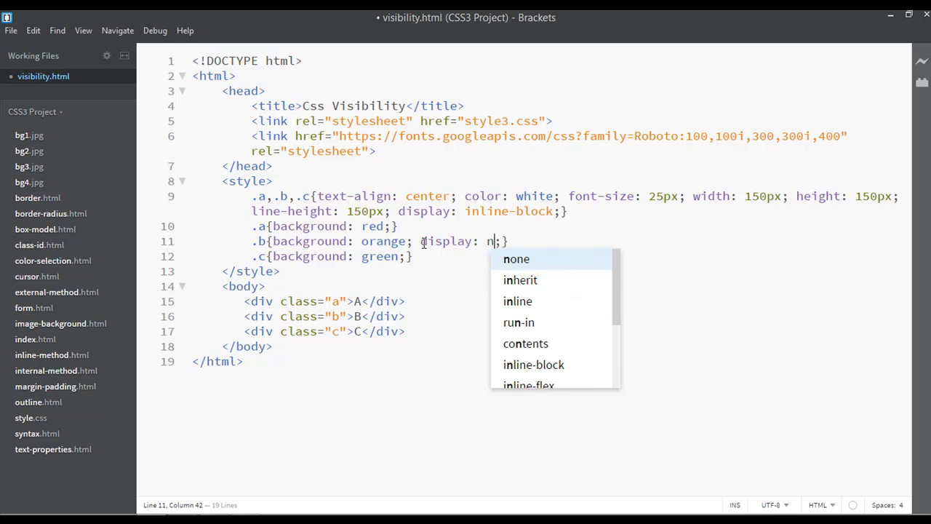
pyautogui.click(515, 259)
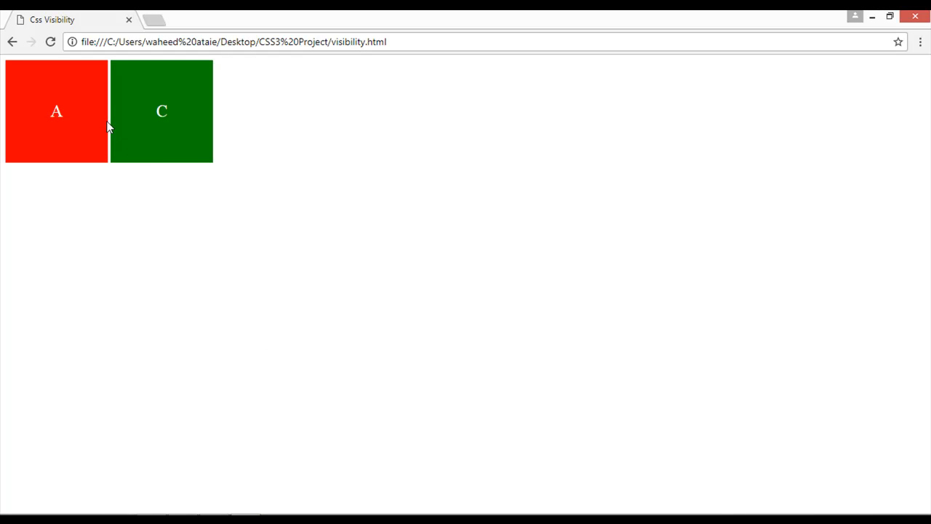
pyautogui.moveTo(160, 111)
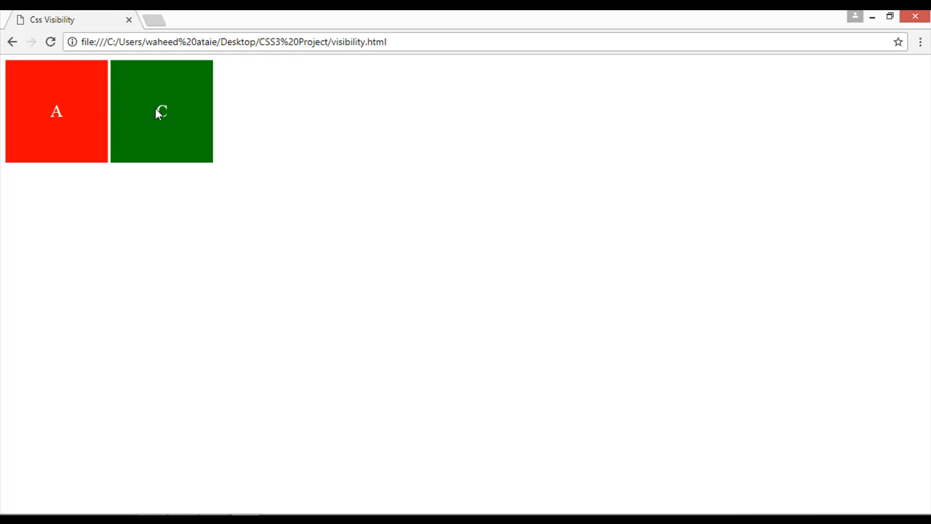
pyautogui.moveTo(157, 87)
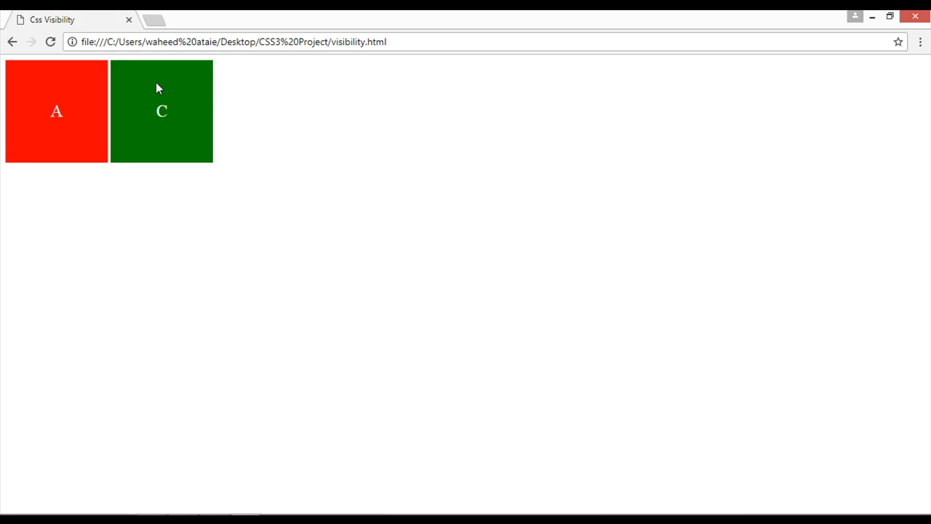
pyautogui.moveTo(184, 488)
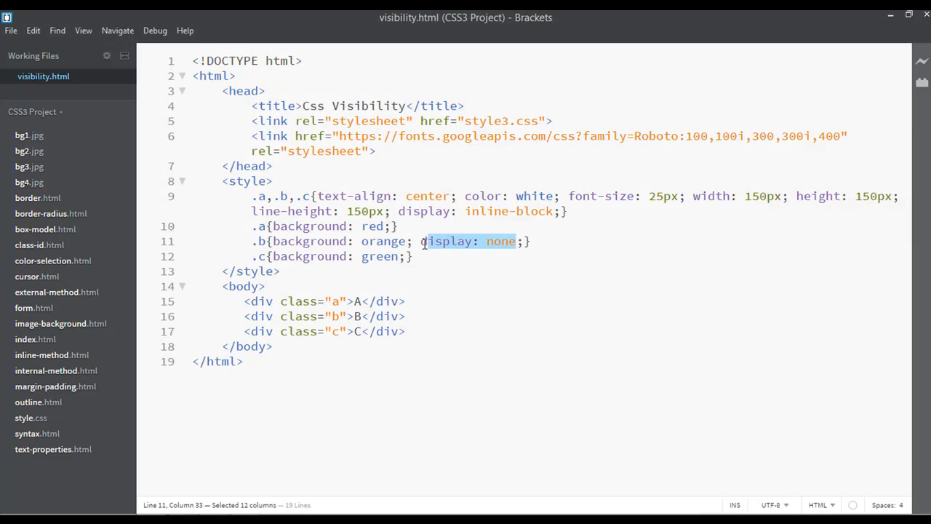
# Step: Change box B's display: none back to visibility: hidden in the .b rule
pyautogui.write('visibility: hidden')
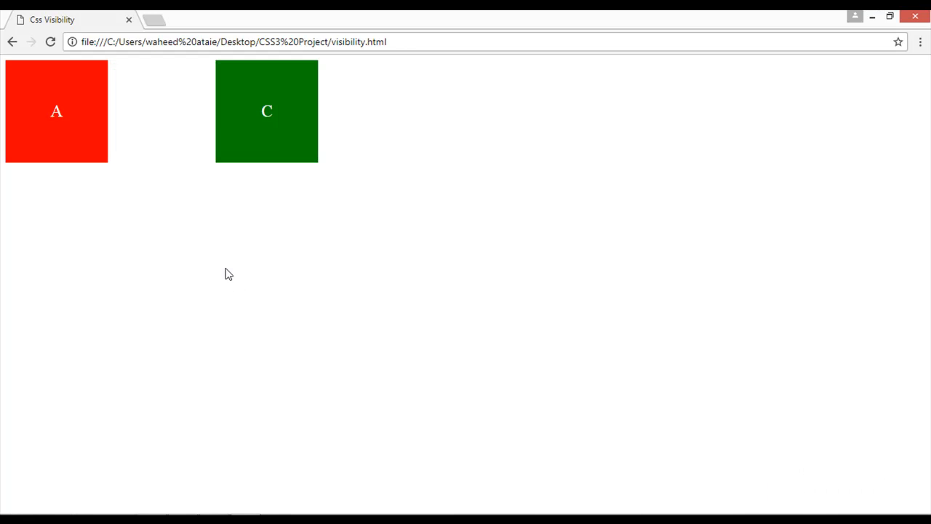
pyautogui.moveTo(197, 108)
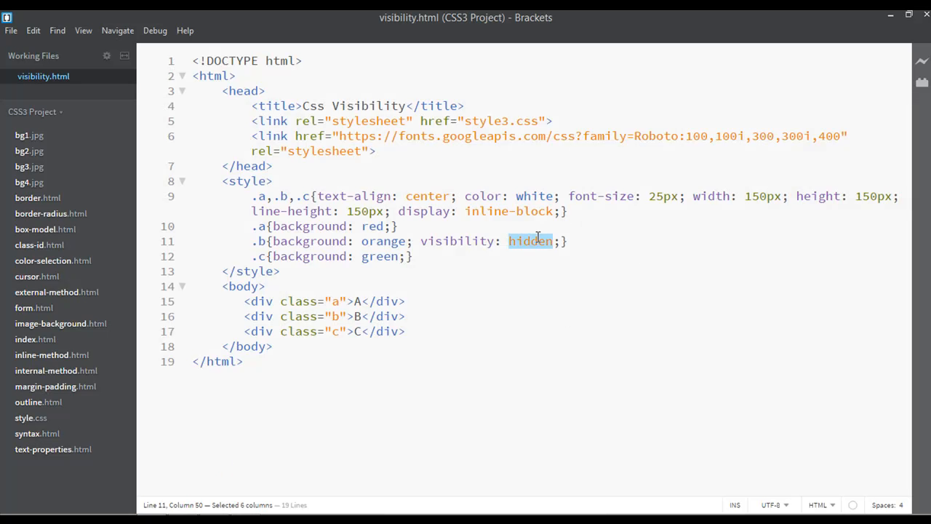
# Step: Set box B's .b rule to visibility: visible using the code hints
pyautogui.write('visibl')
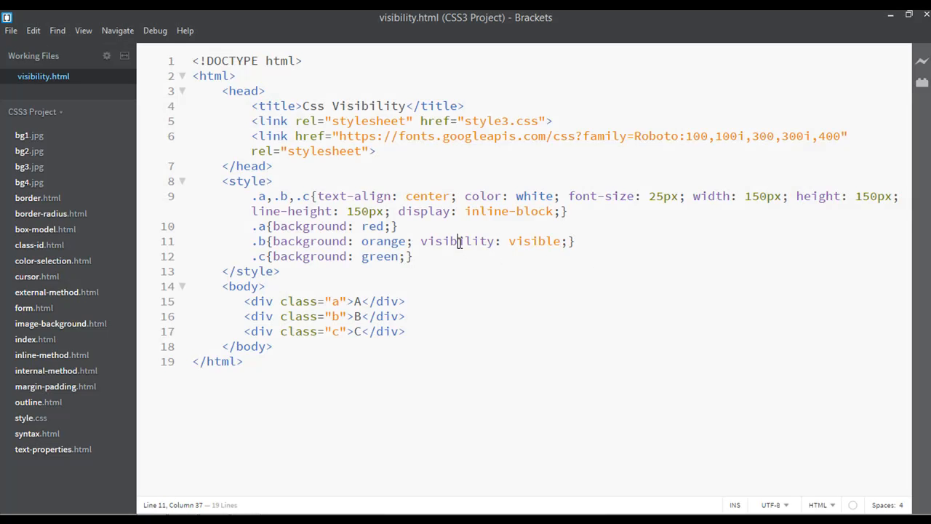
pyautogui.doubleClick(534, 241)
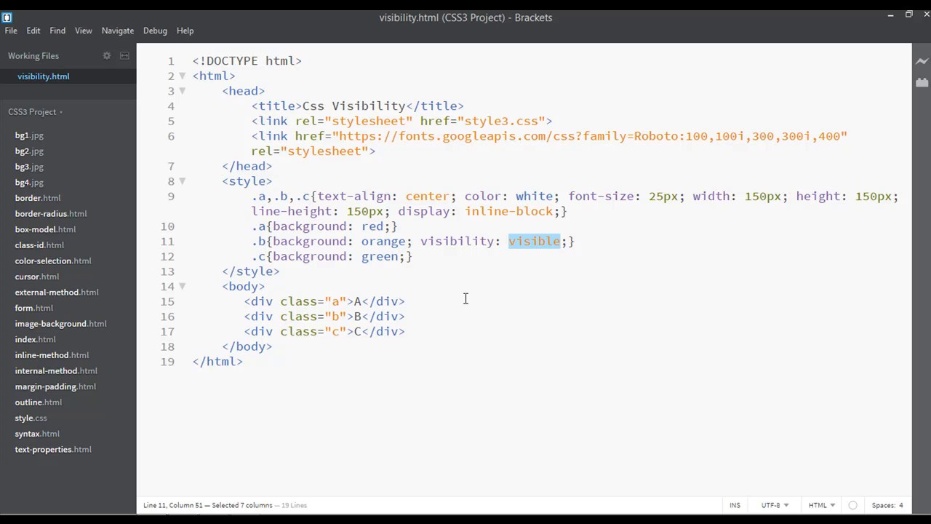